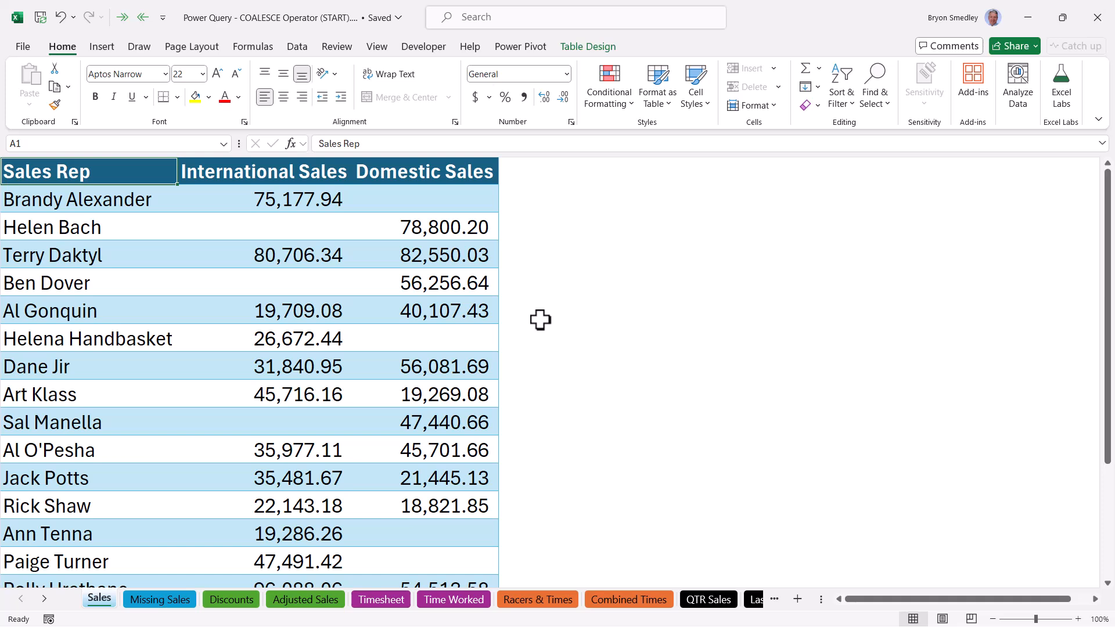
mouse_move(519, 361)
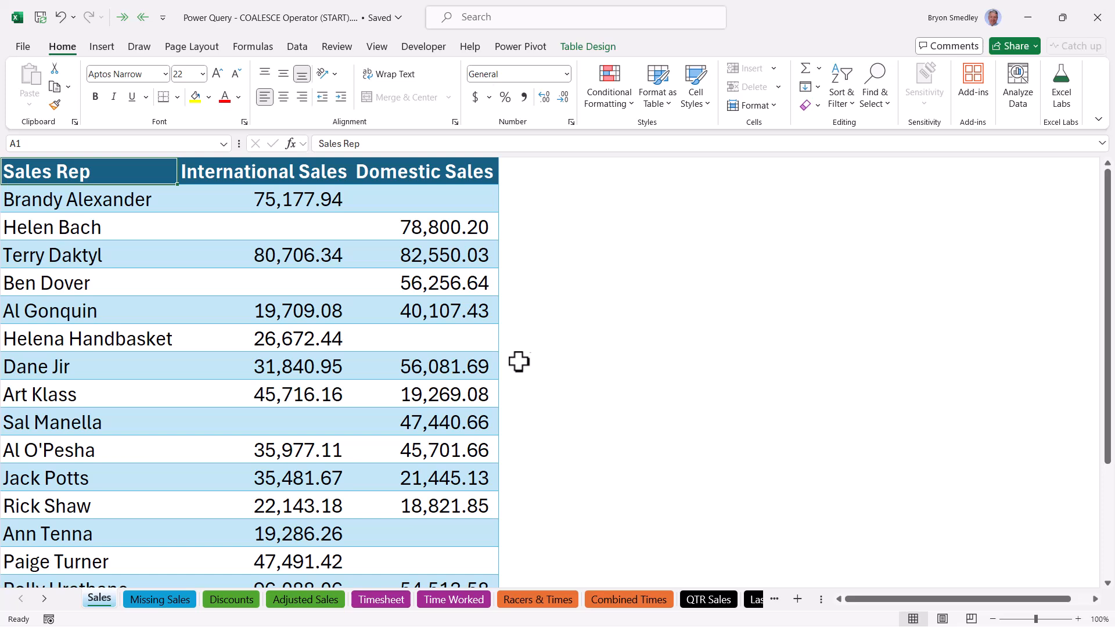
mouse_move(159, 599)
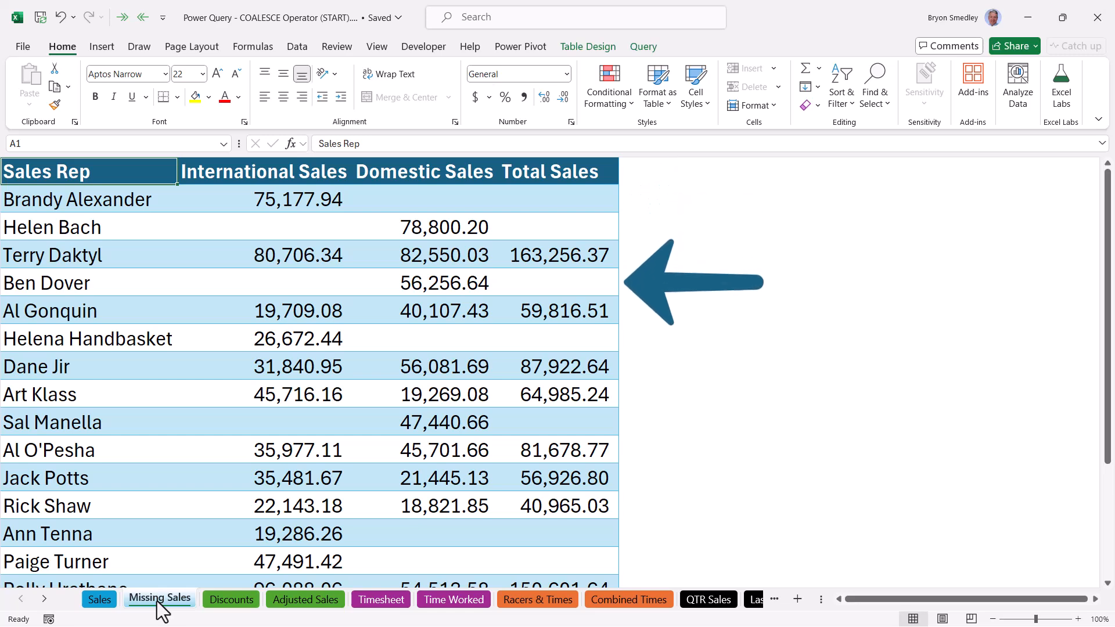
- Preview the Discounts, Timesheet, Time Worked, Racers & Times and Combined Times example sheets
left_click(231, 599)
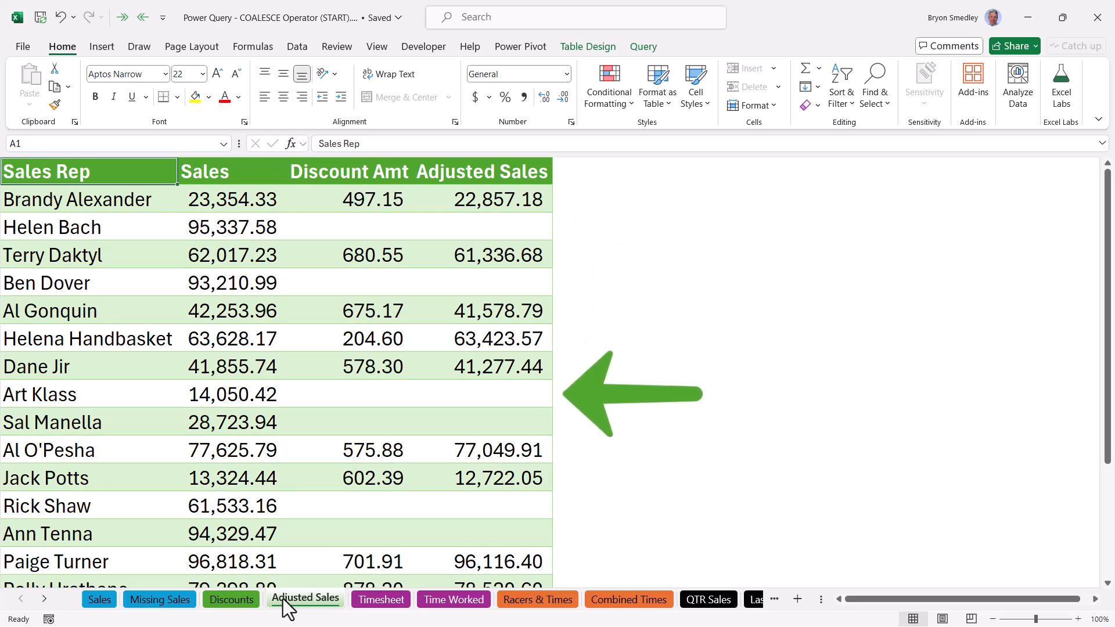
left_click(380, 599)
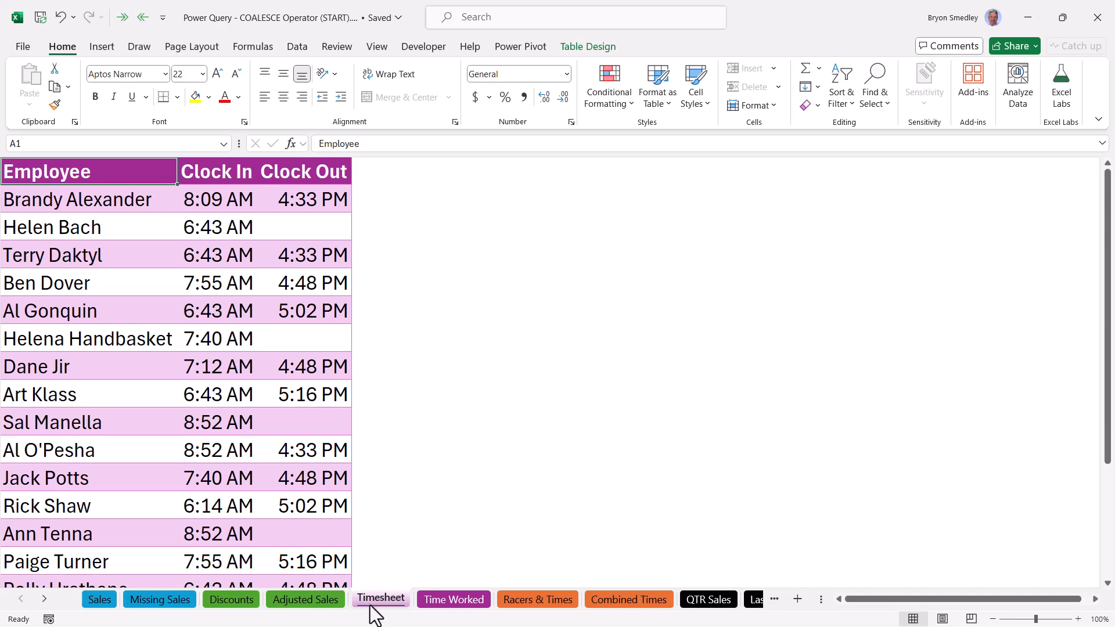
left_click(453, 599)
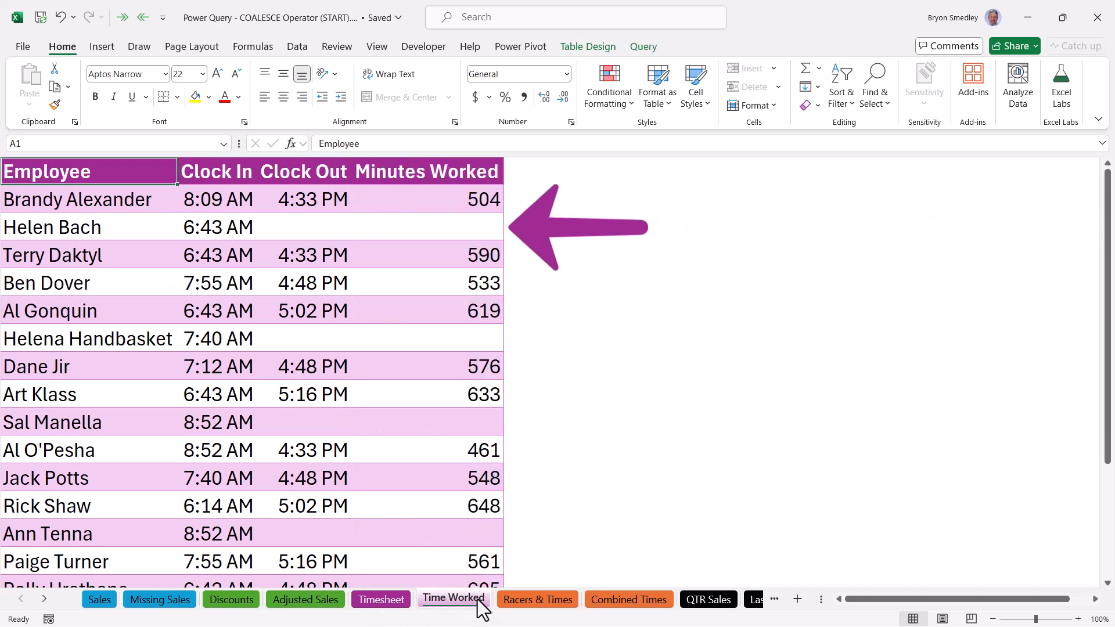
left_click(537, 599)
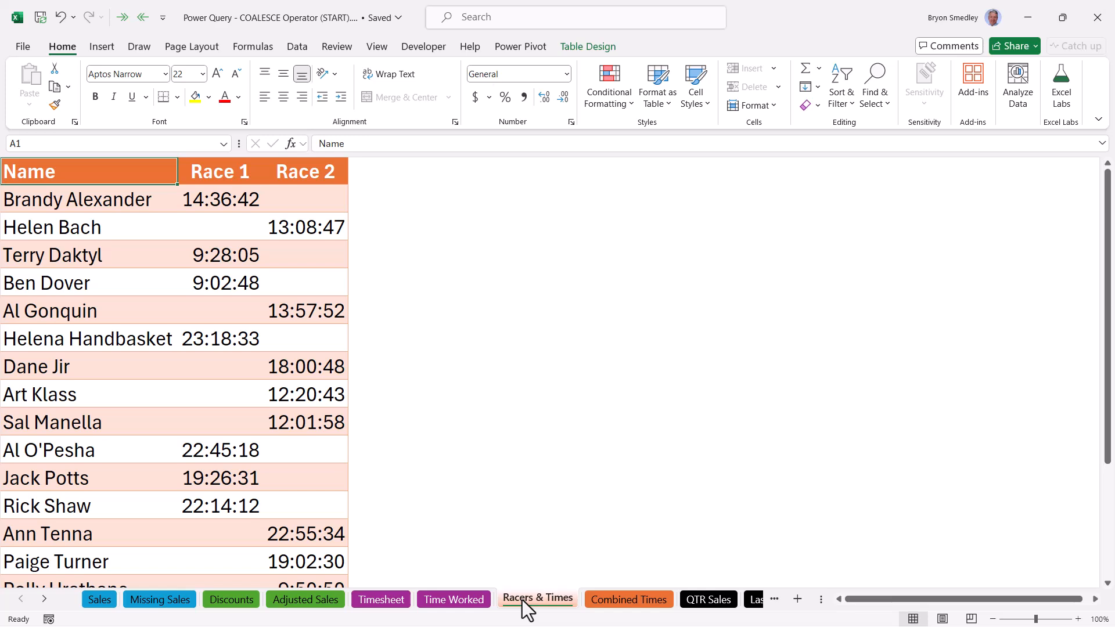
mouse_move(601, 601)
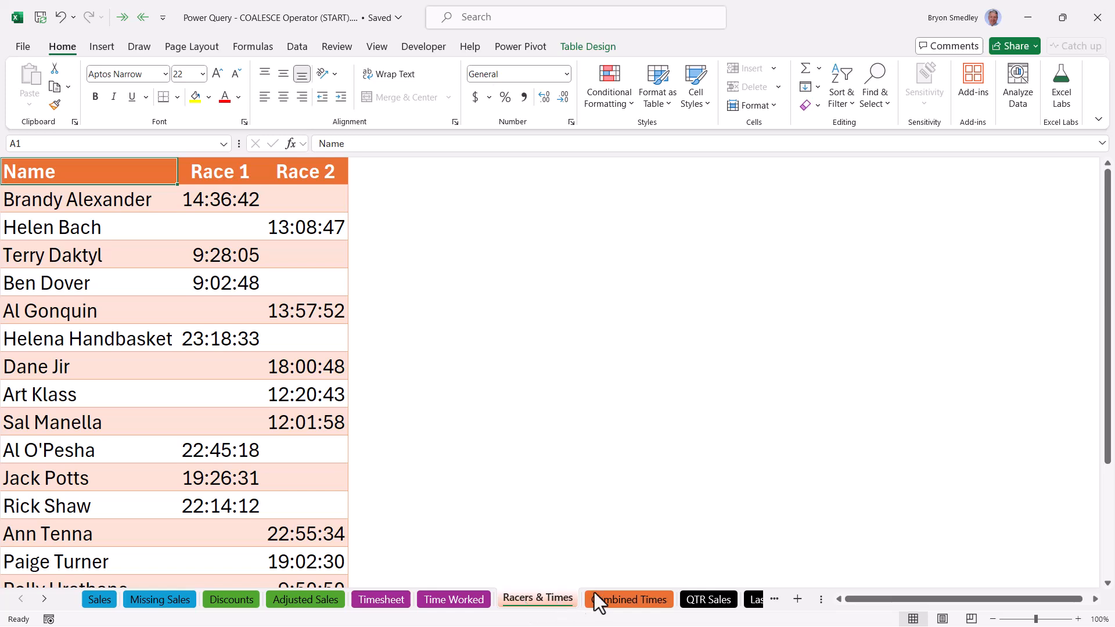
left_click(628, 599)
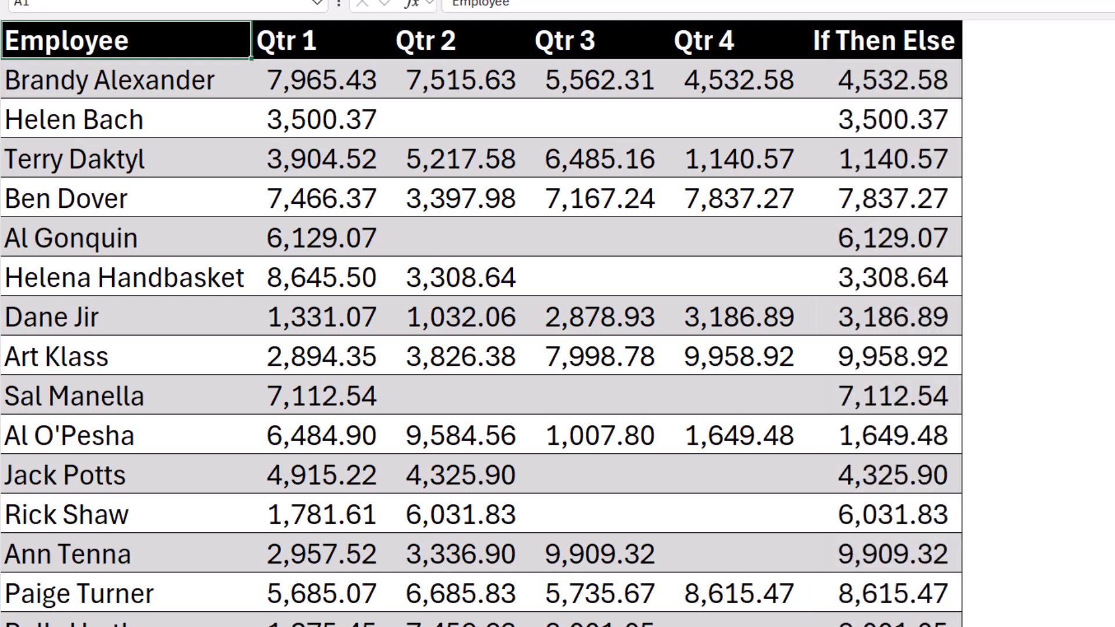
- Launch the Power Query Editor on the Missing Sales query from Queries & Connections
left_click(321, 317)
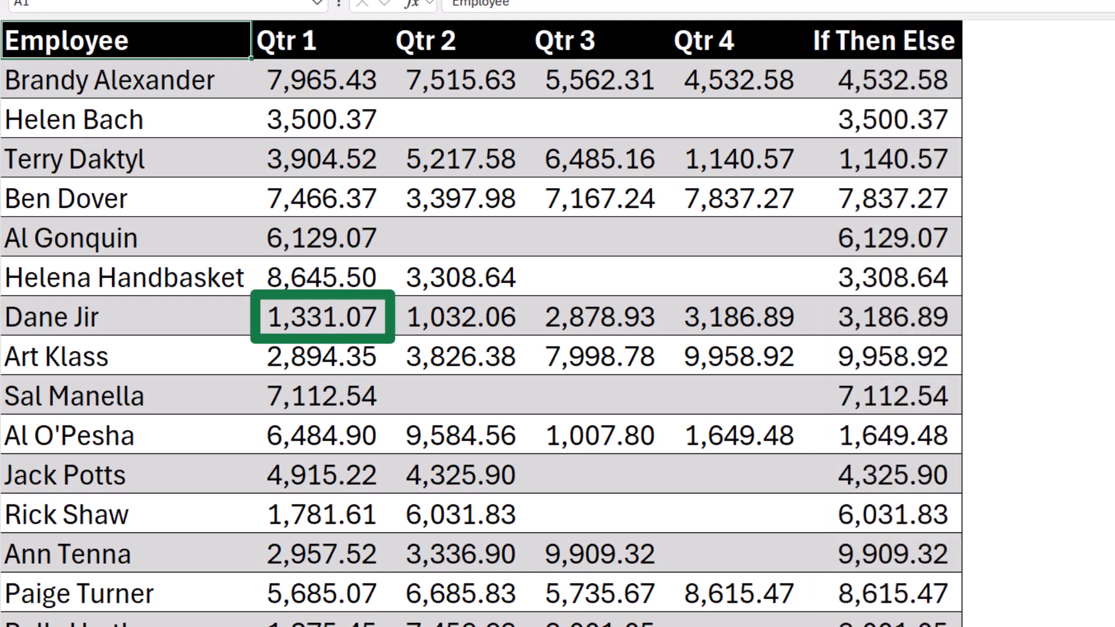
left_click(738, 318)
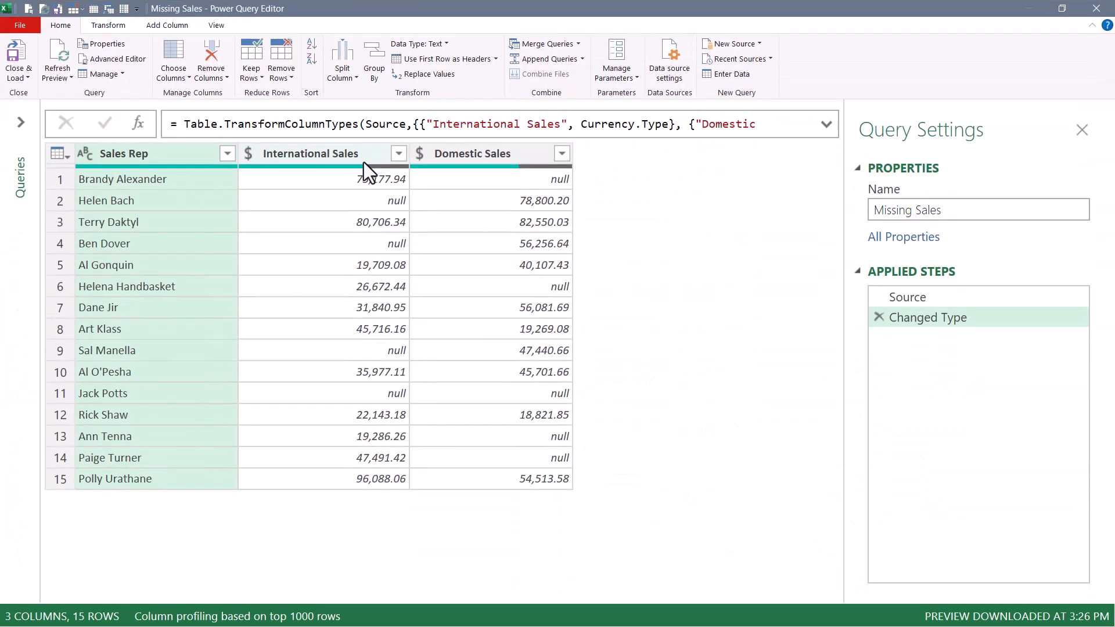
- Select International Sales and Domestic Sales and add them via Add Column > Standard
left_click(311, 154)
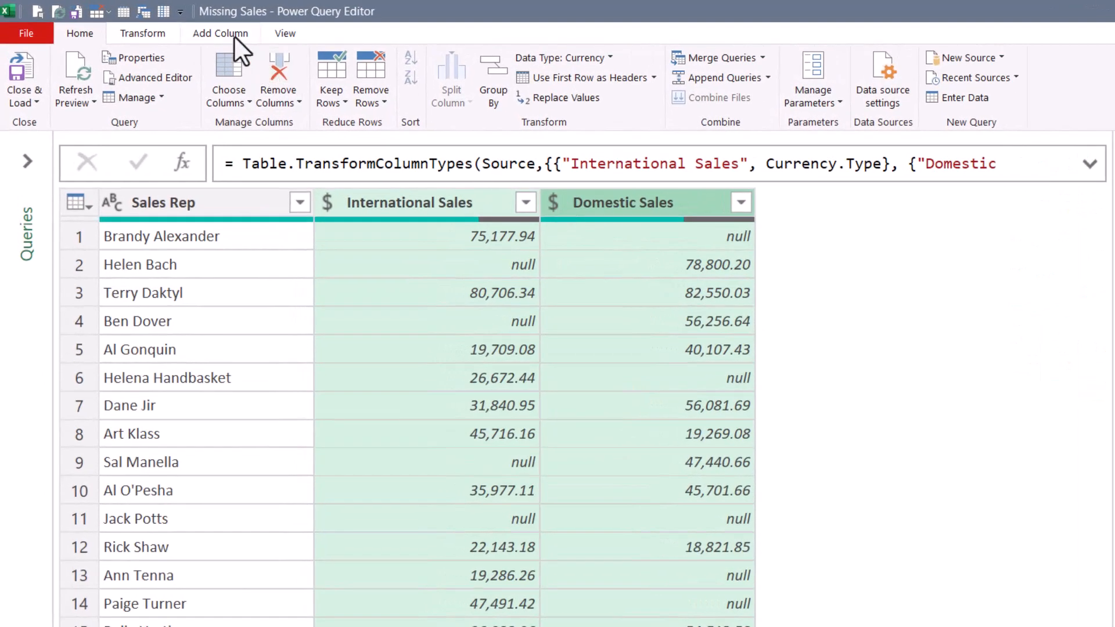
left_click(501, 78)
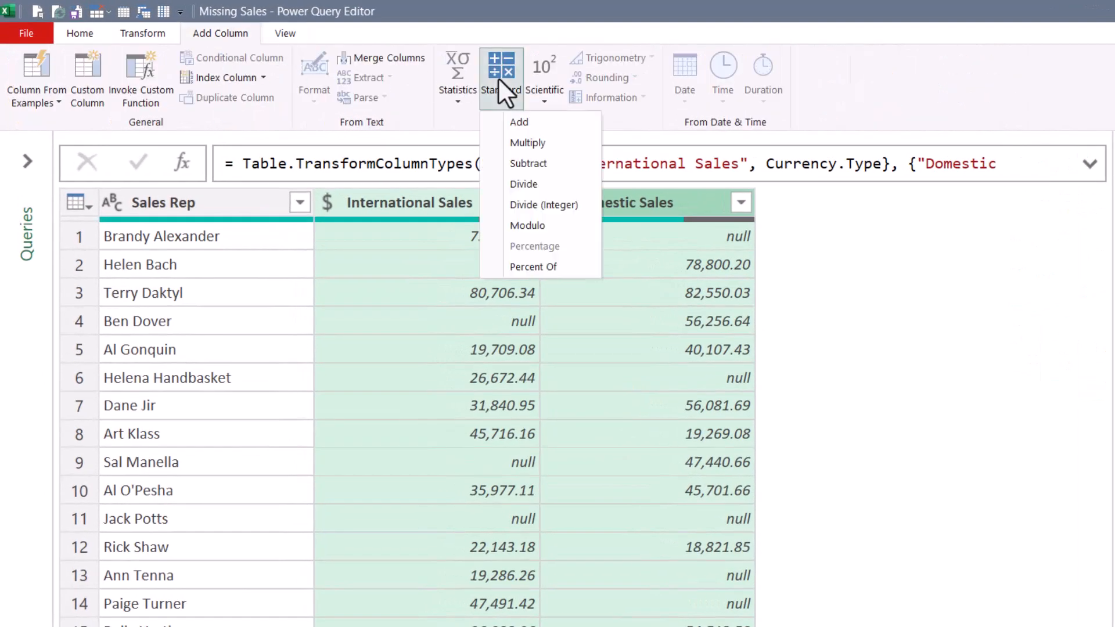
left_click(520, 121)
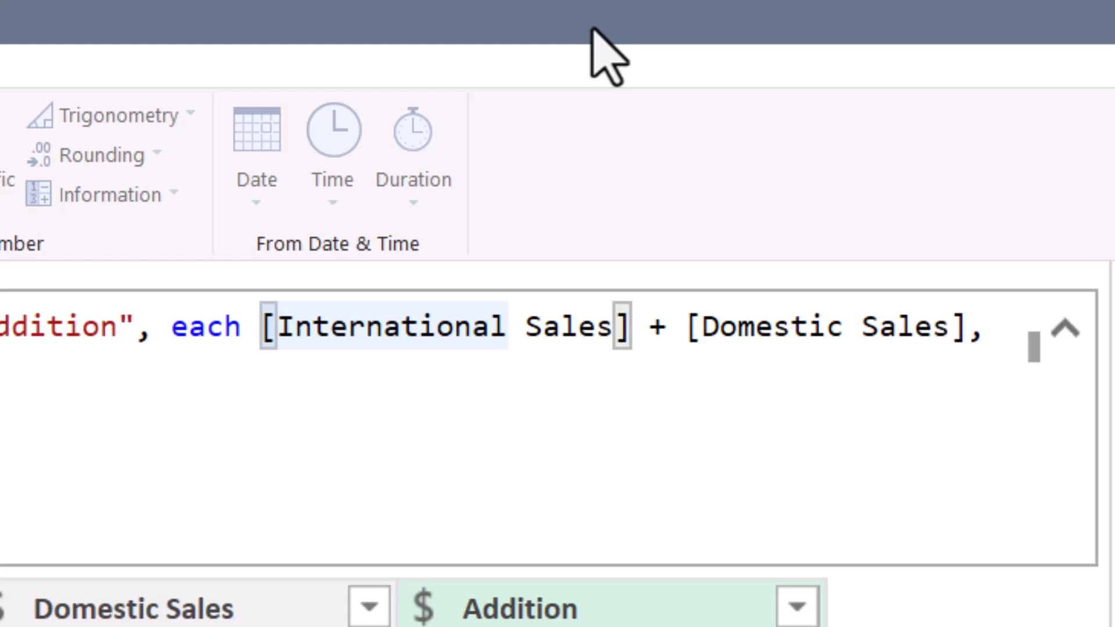
- Wrap each sales column in (… ?? 0) in the Addition formula and commit it
type("(")
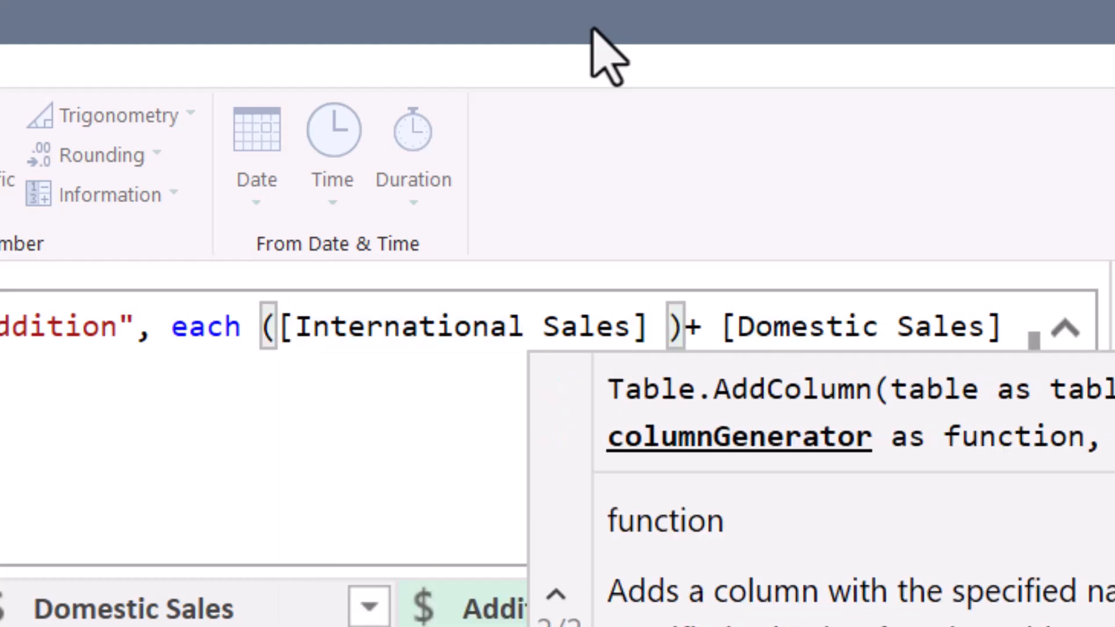
type("?? 0")
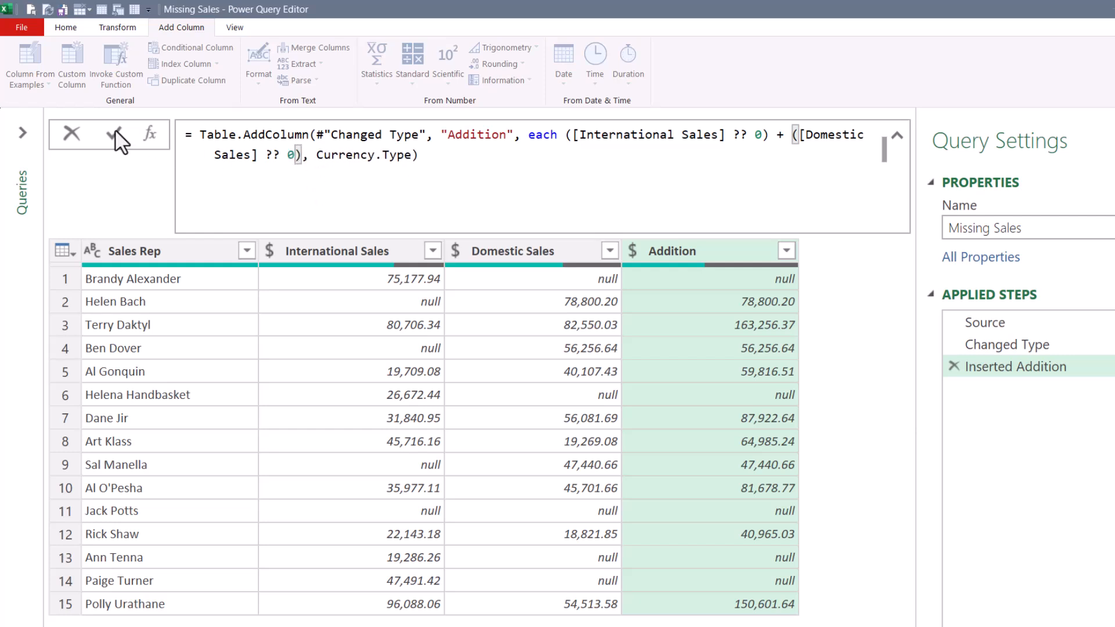
left_click(117, 134)
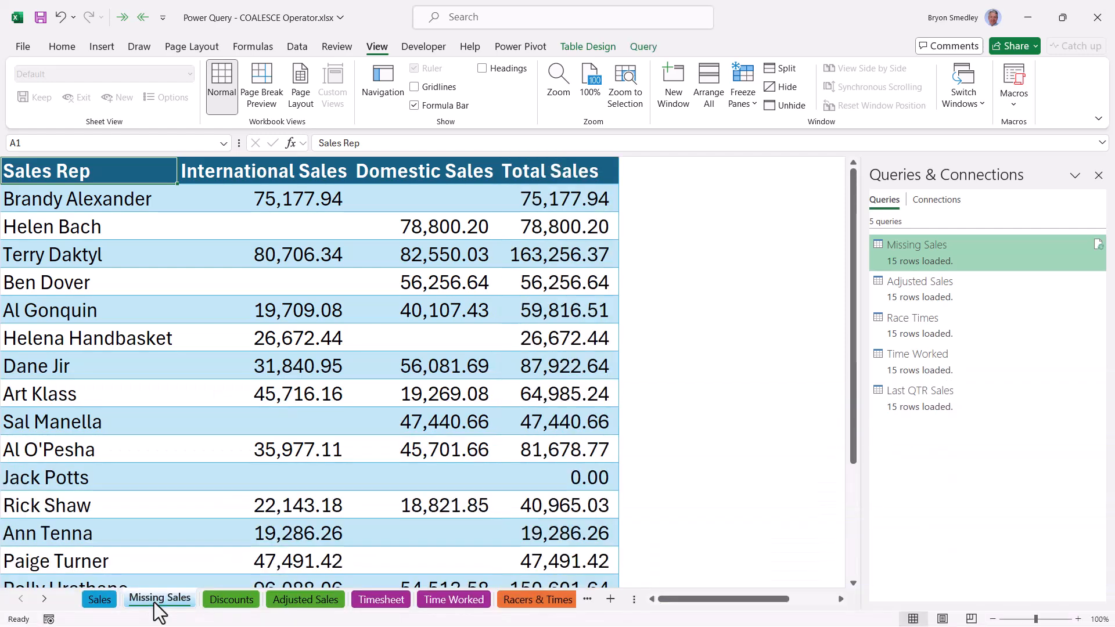
- Switch to the Discounts sheet and open the Adjusted Sales query for editing
left_click(231, 598)
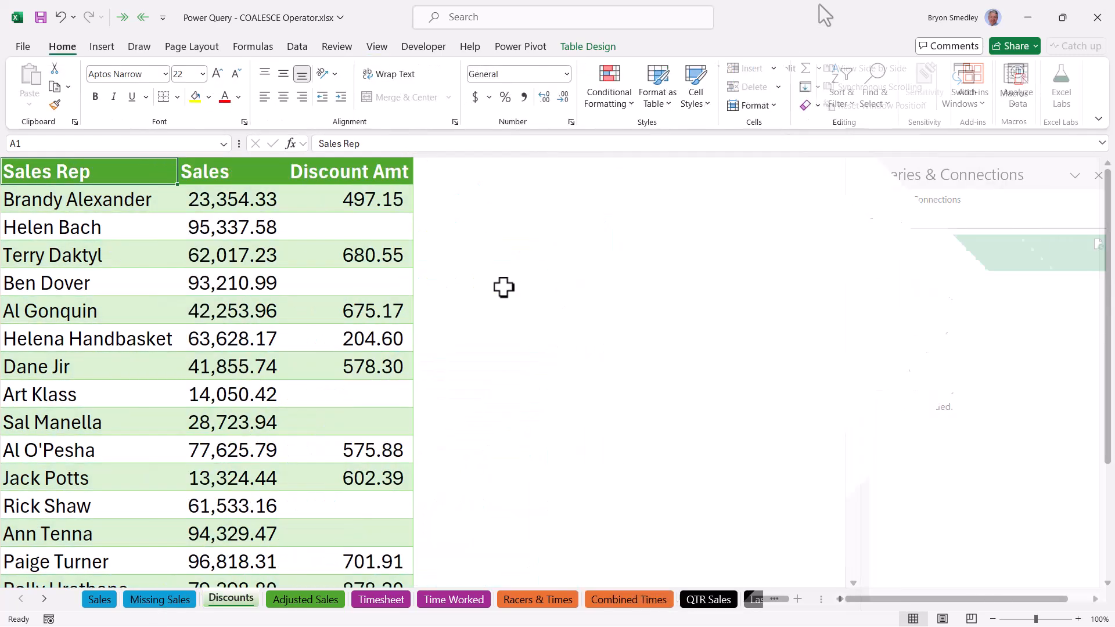
left_click(1099, 175)
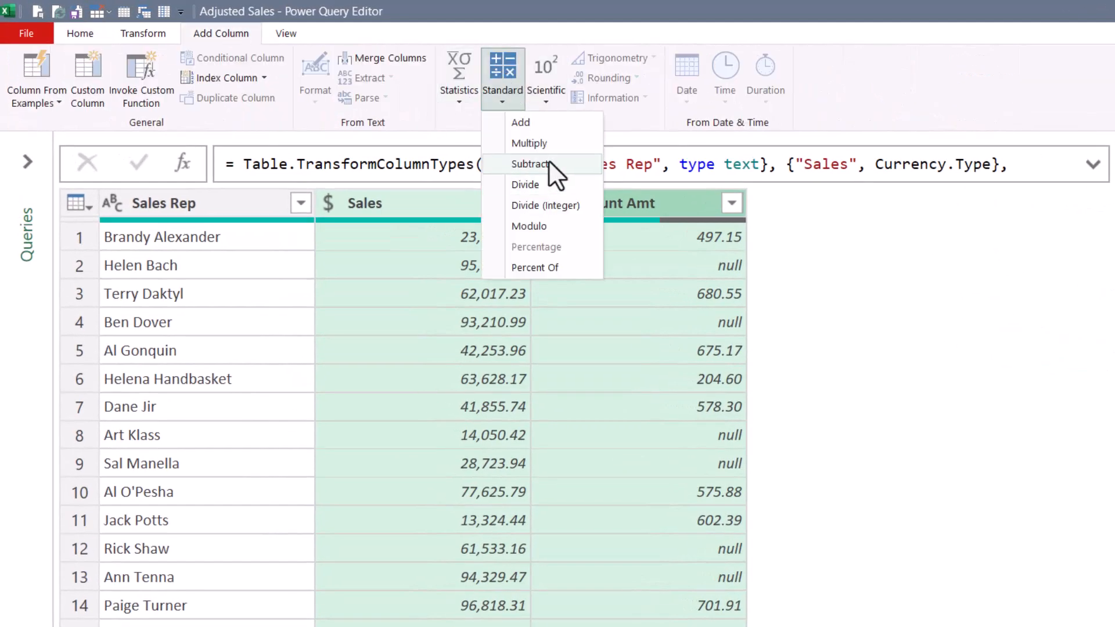
- Subtract Discount Amt from Sales, editing the formula to [Sales] - ([Discount Amt] ?? 0)
left_click(531, 164)
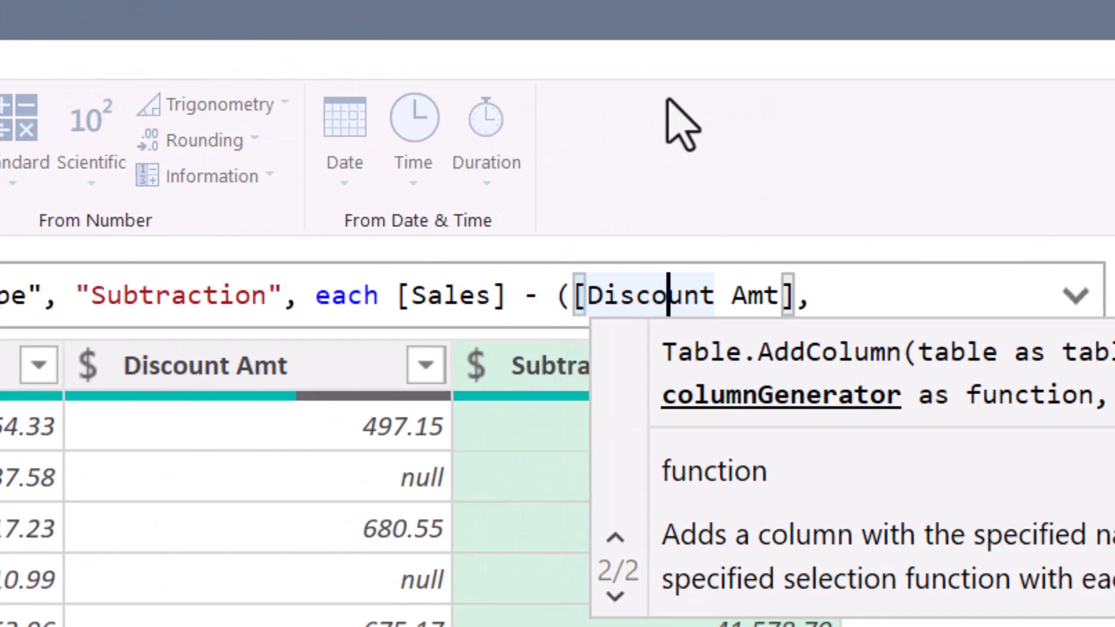
type("??)")
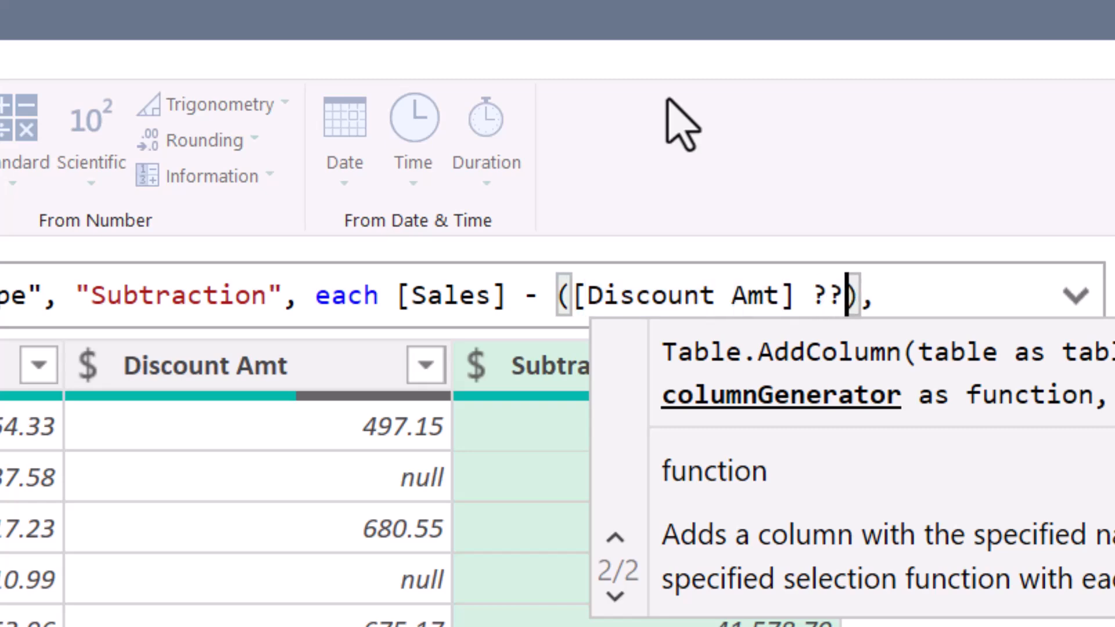
type("0")
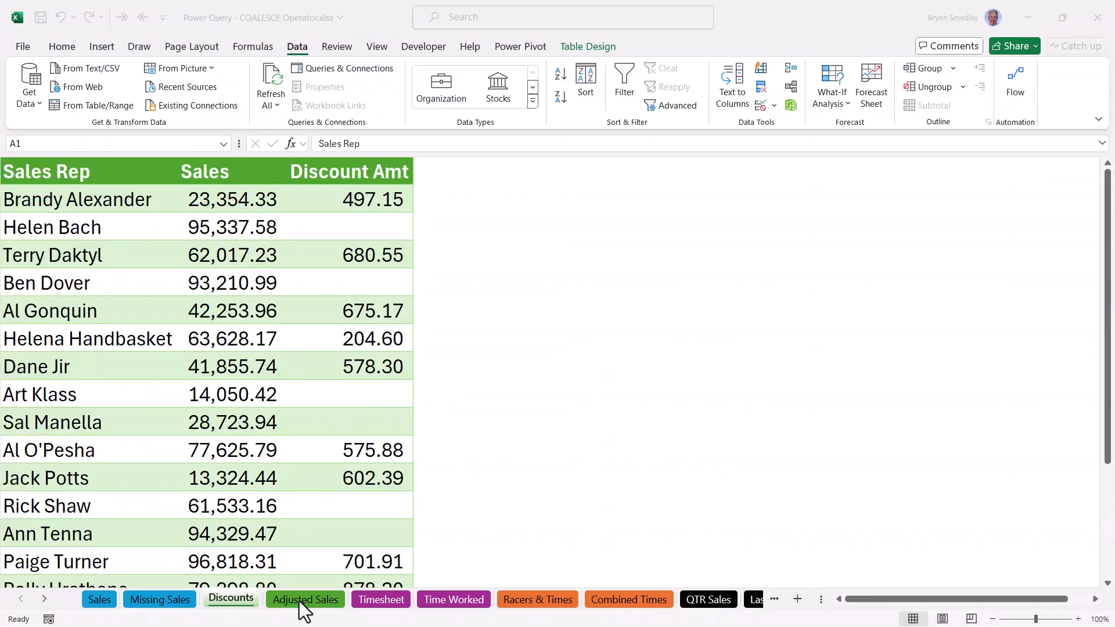
- Check the Adjusted Sales sheet for complete values, then move to the Timesheet sheet
left_click(304, 599)
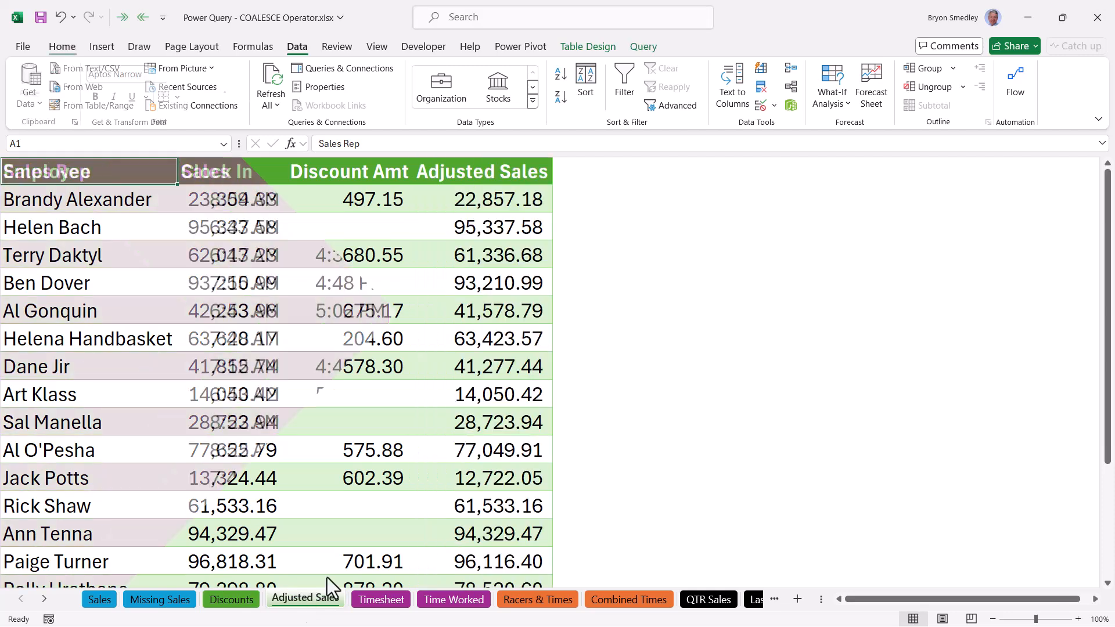
left_click(380, 599)
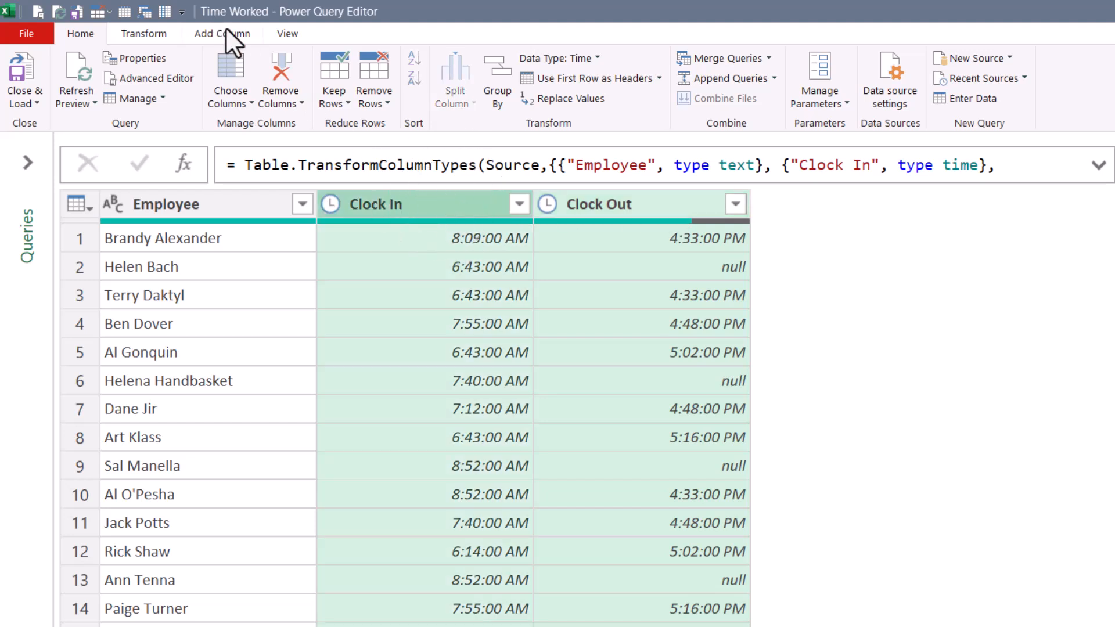
- Add a Time Difference column subtracting Clock In from Clock Out
left_click(728, 75)
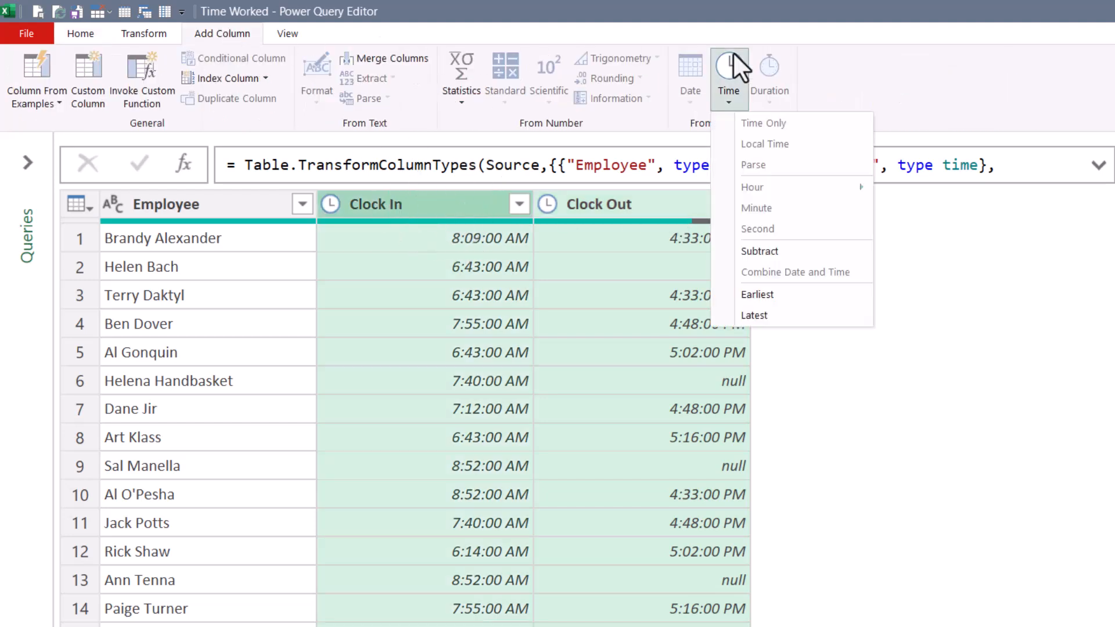
left_click(760, 251)
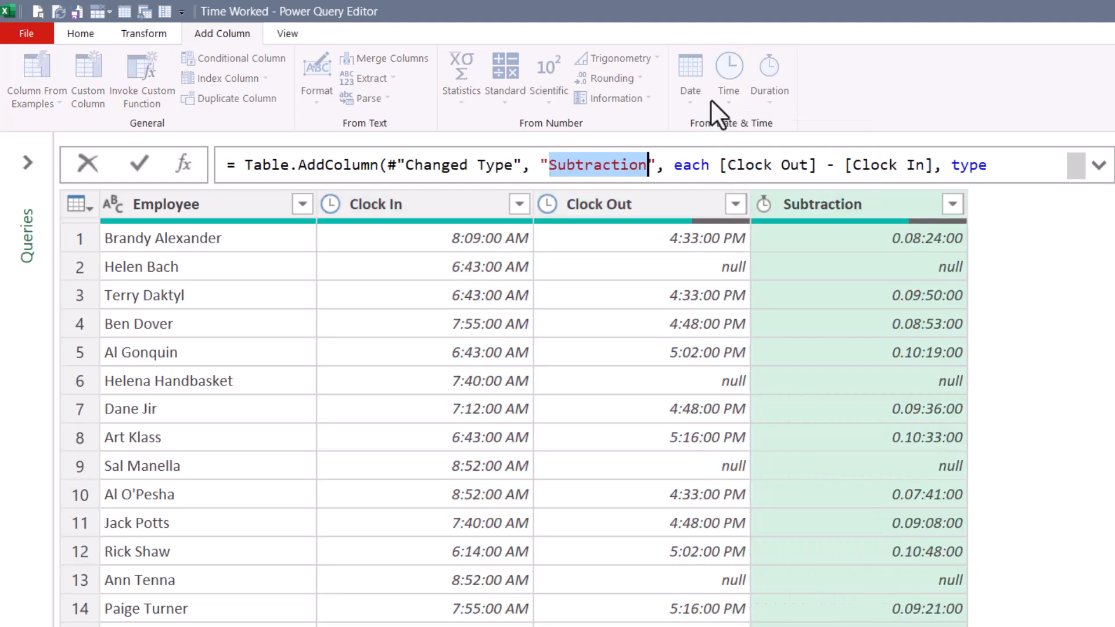
type("Time Difference")
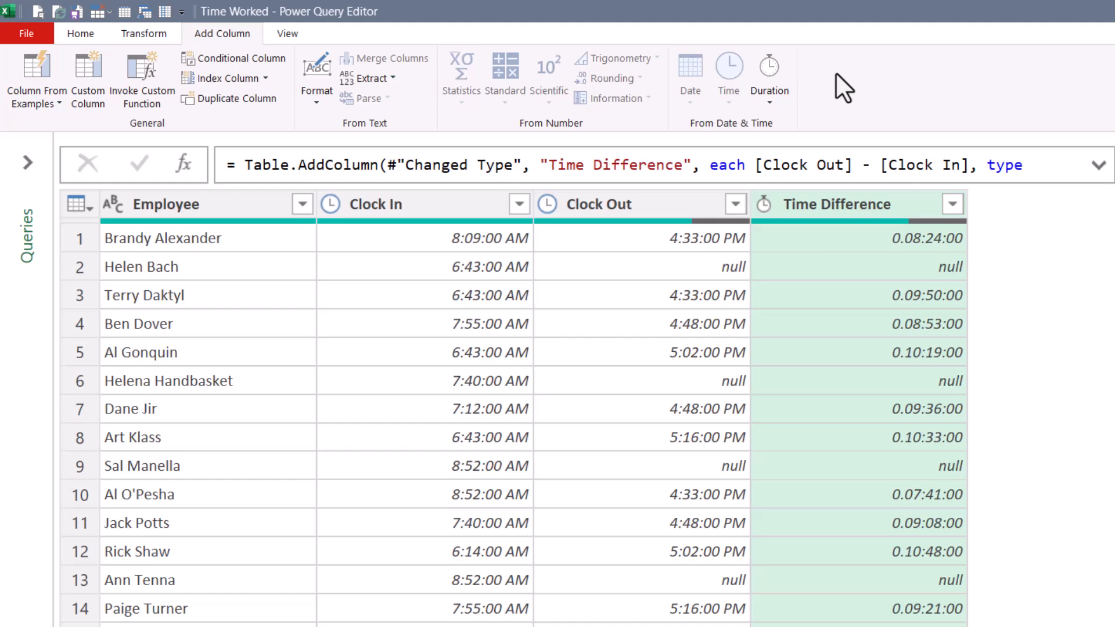
- Default missing clock-outs to noon using ?? Time.From(.5) in the formula
left_click(753, 165)
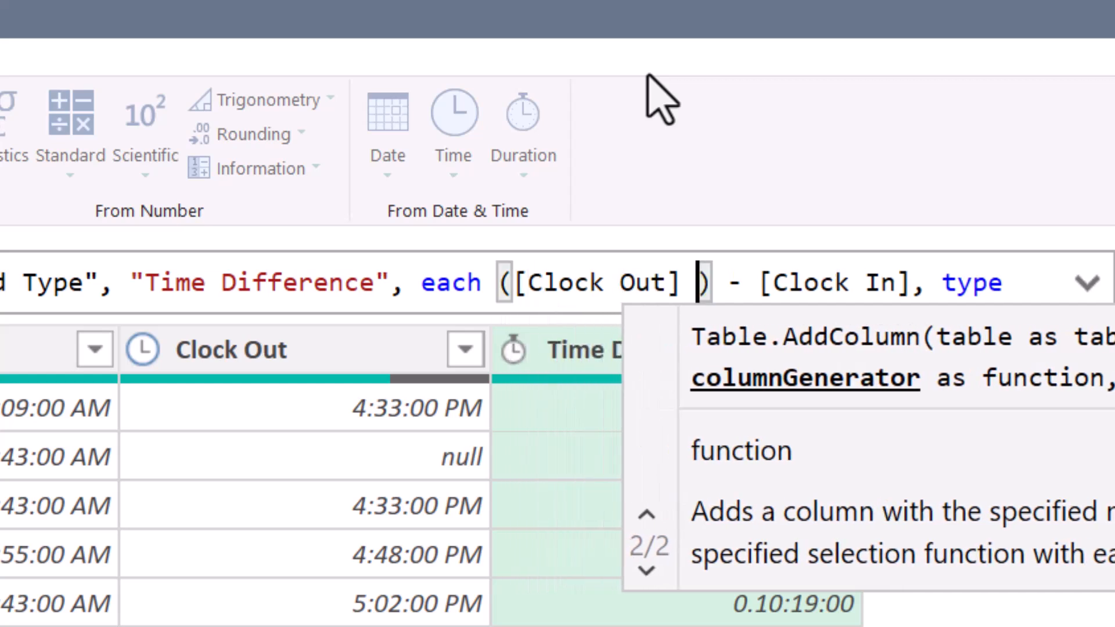
type("??")
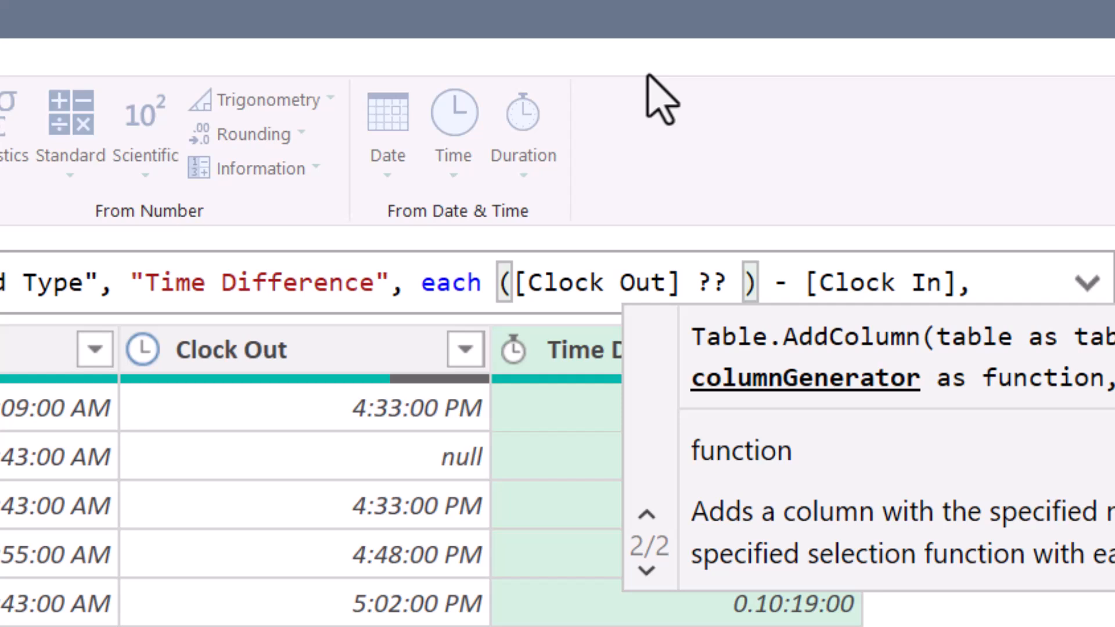
type(".5")
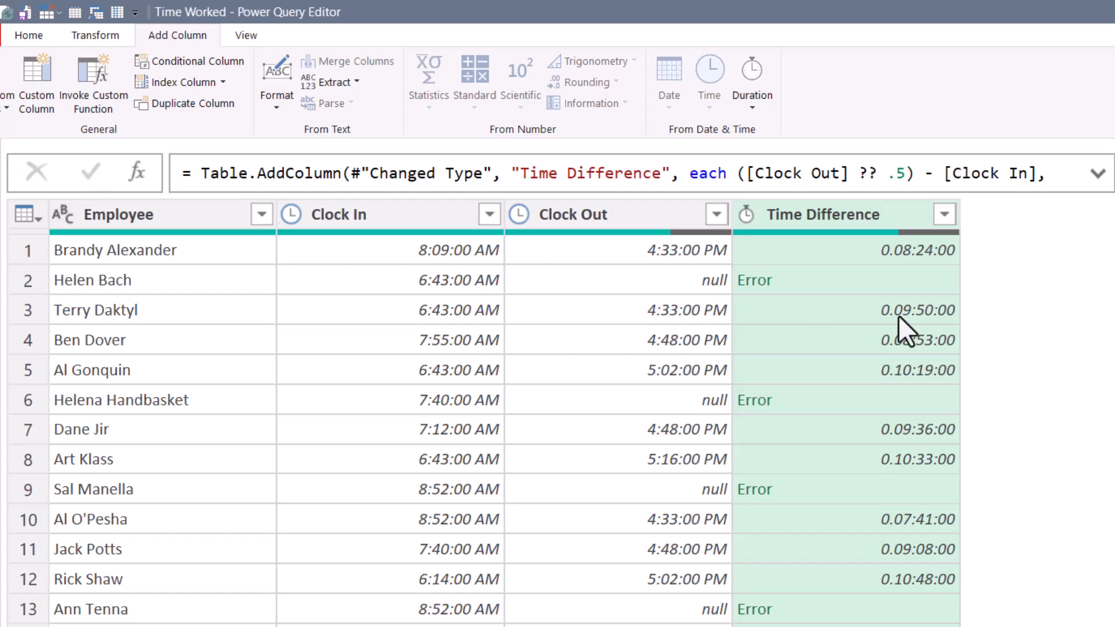
mouse_move(999, 345)
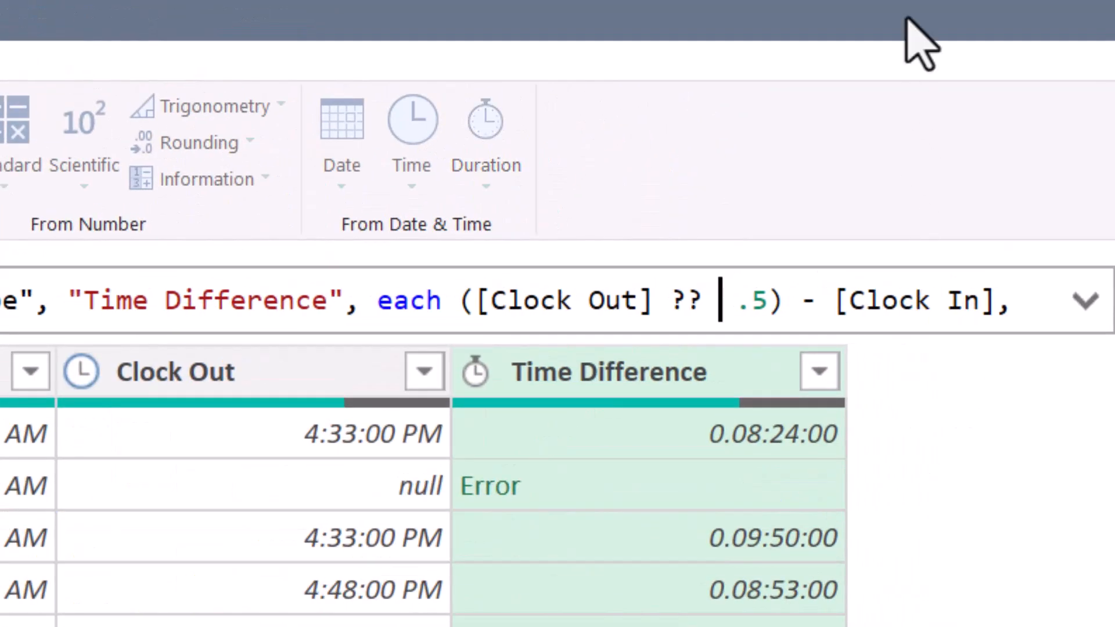
type("timf")
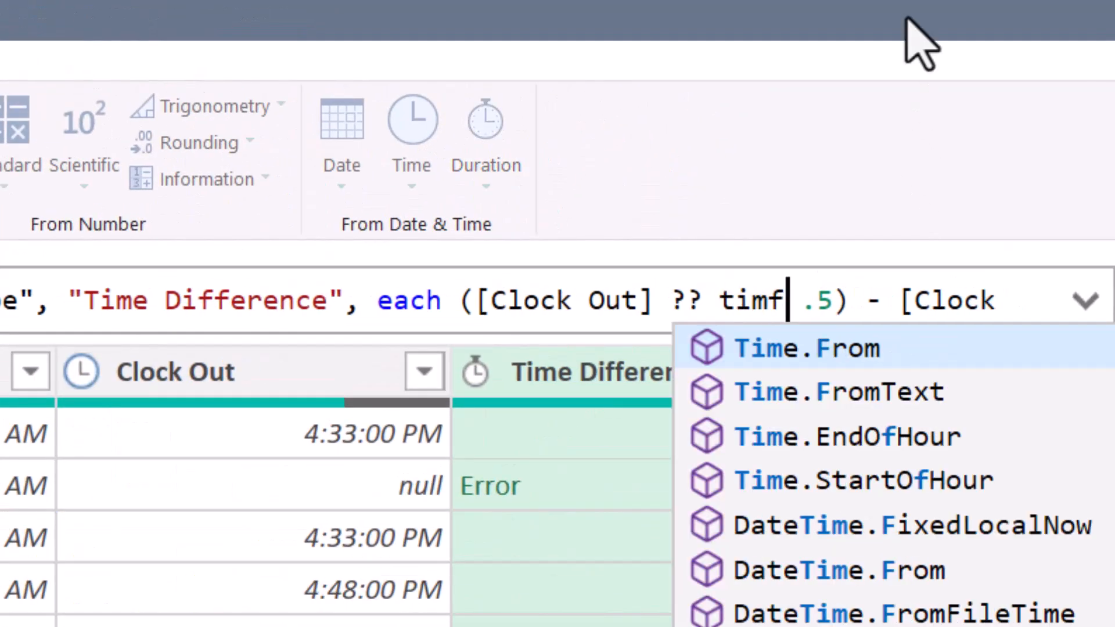
left_click(805, 348)
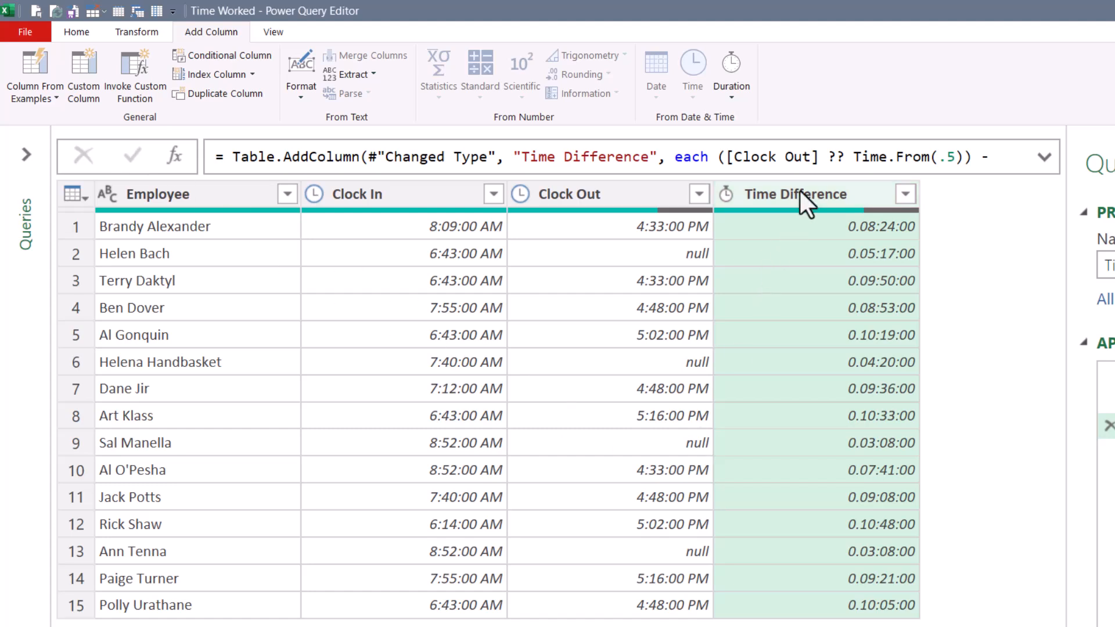
mouse_move(836, 213)
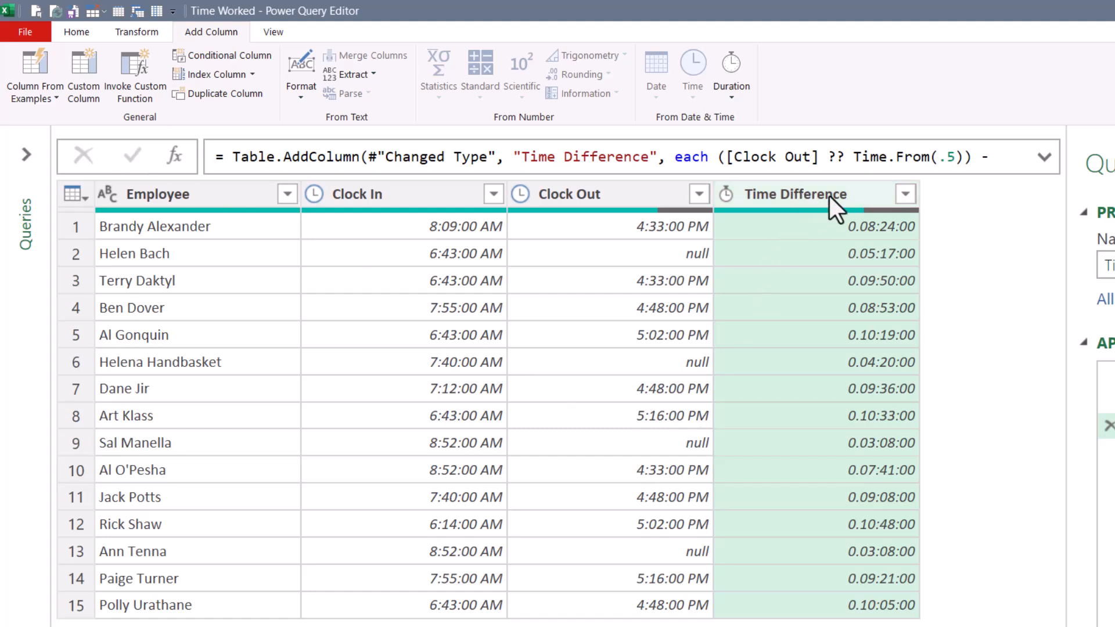
mouse_move(731, 71)
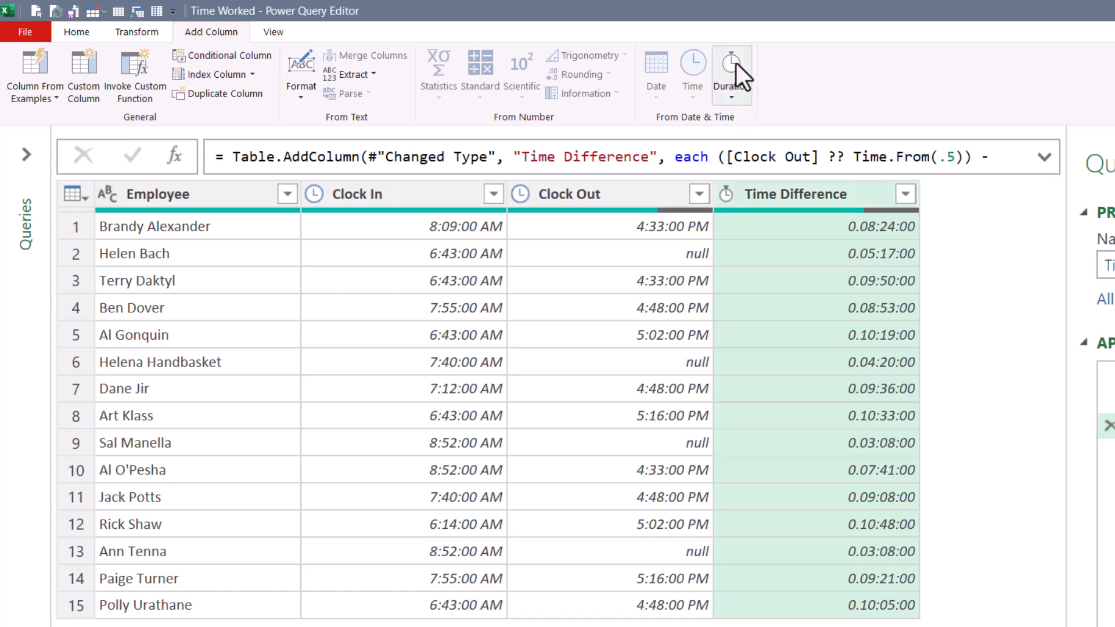
- Glance at the Duration options, close the Power Query Editor and view the Time Worked sheet
left_click(731, 73)
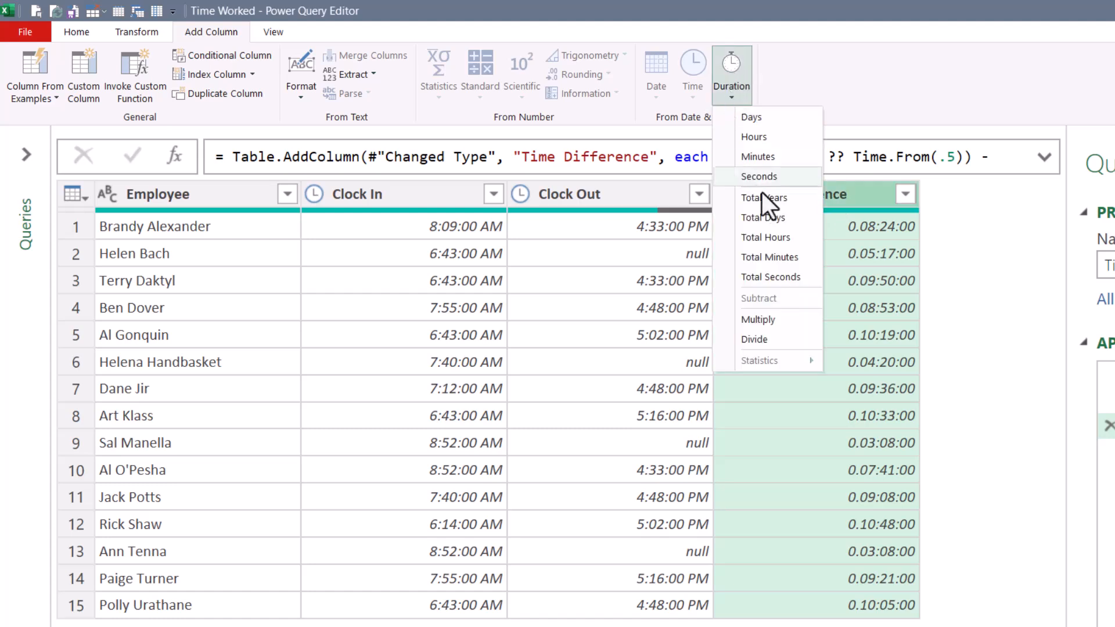
left_click(769, 256)
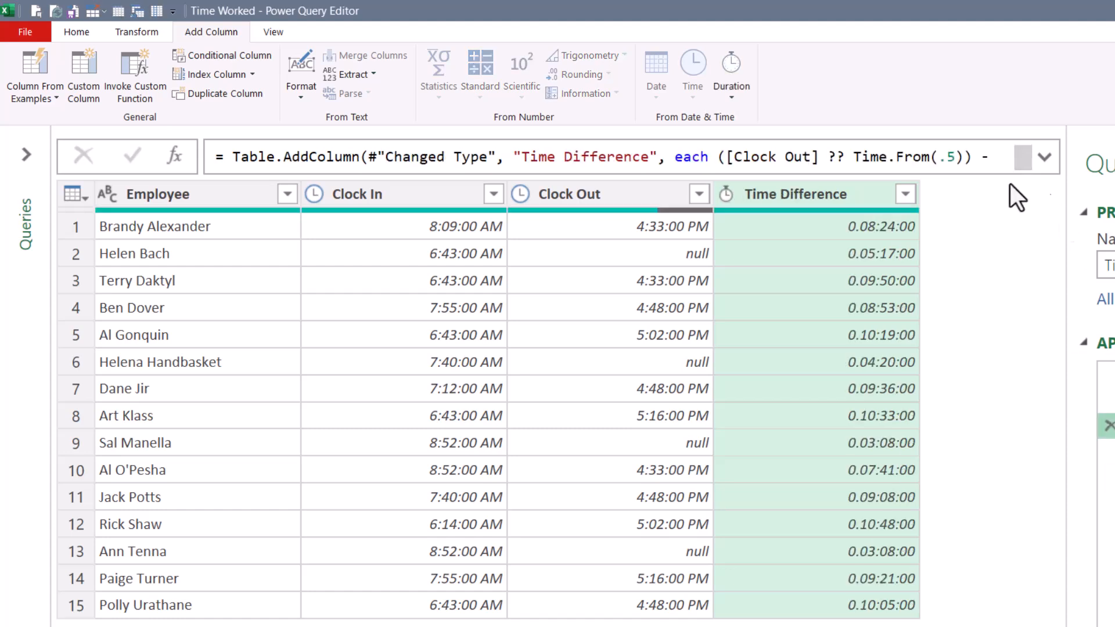
left_click(1043, 156)
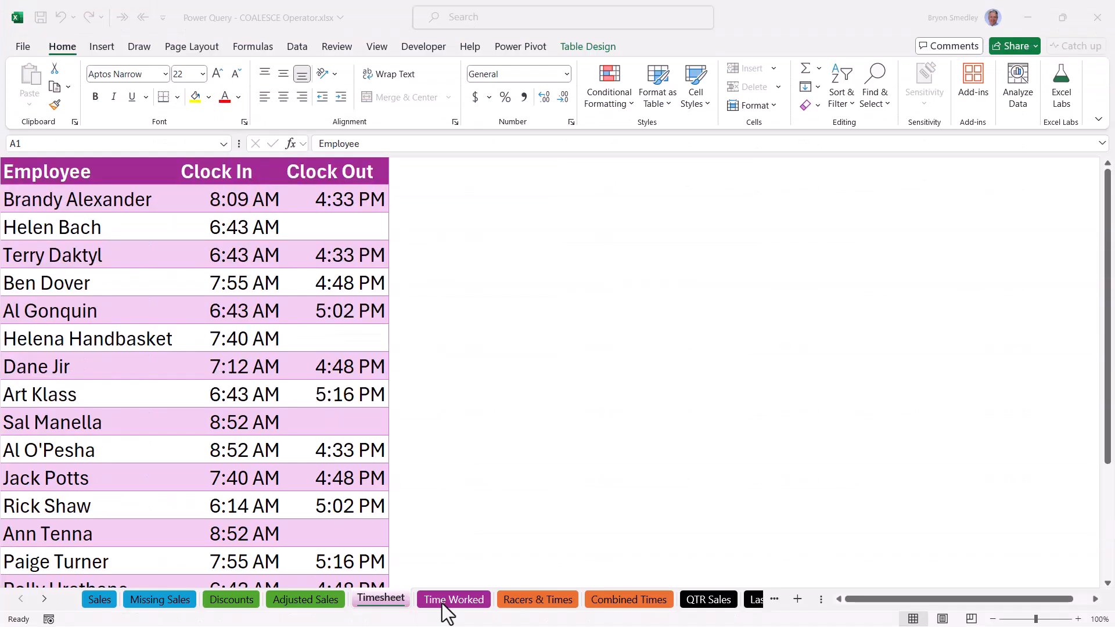
left_click(453, 599)
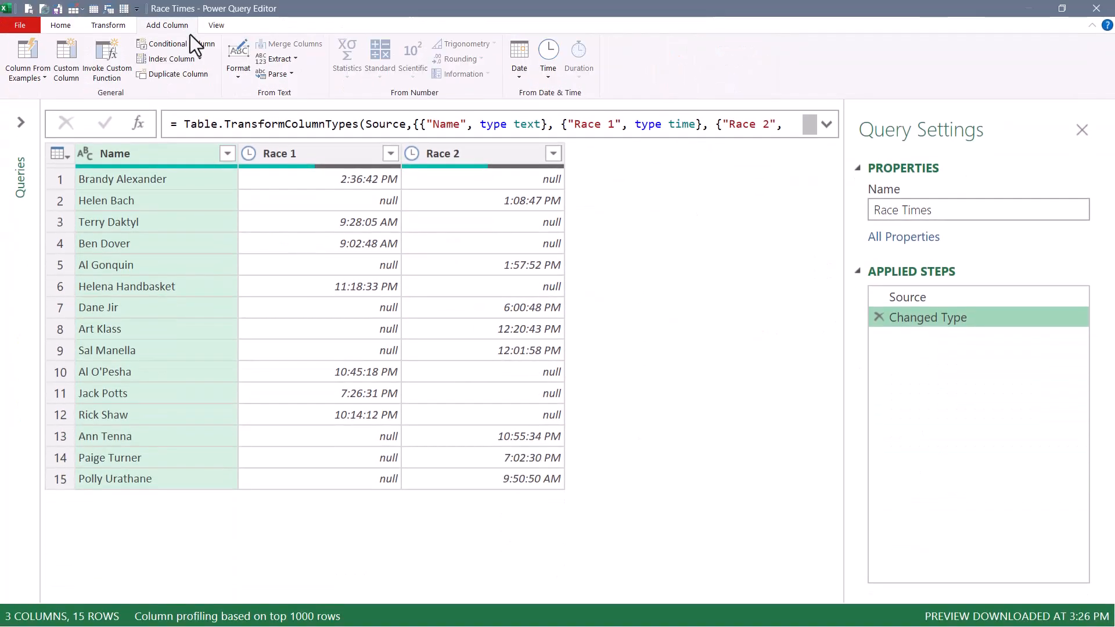
- Create conditional column 'If Then Else': if Race 2 is null then Race 1, else Race 2
left_click(167, 44)
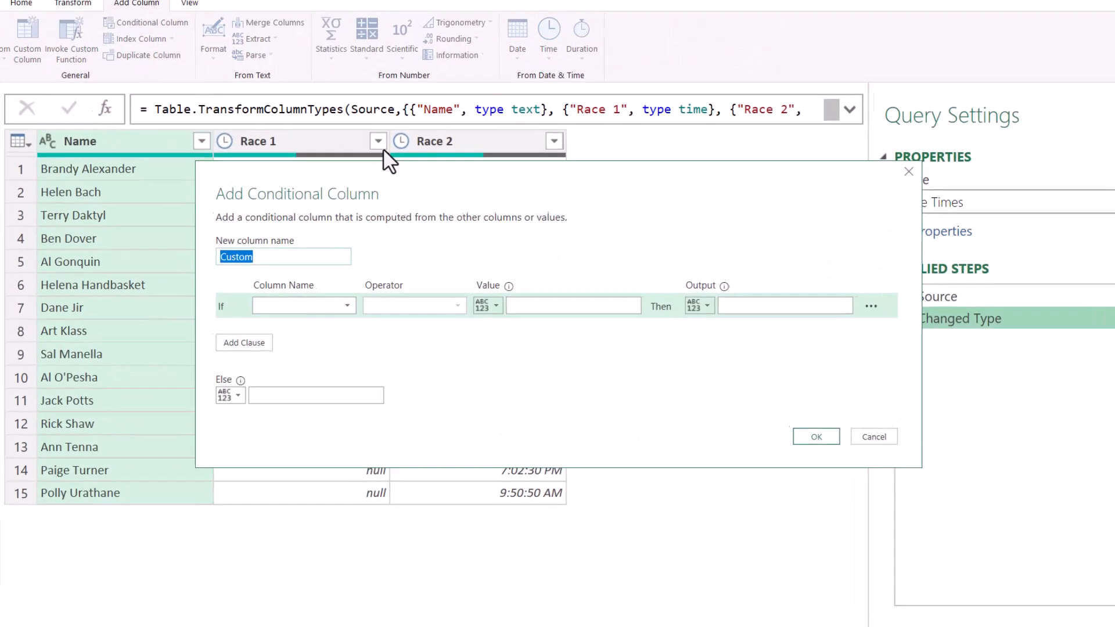
type("If Then")
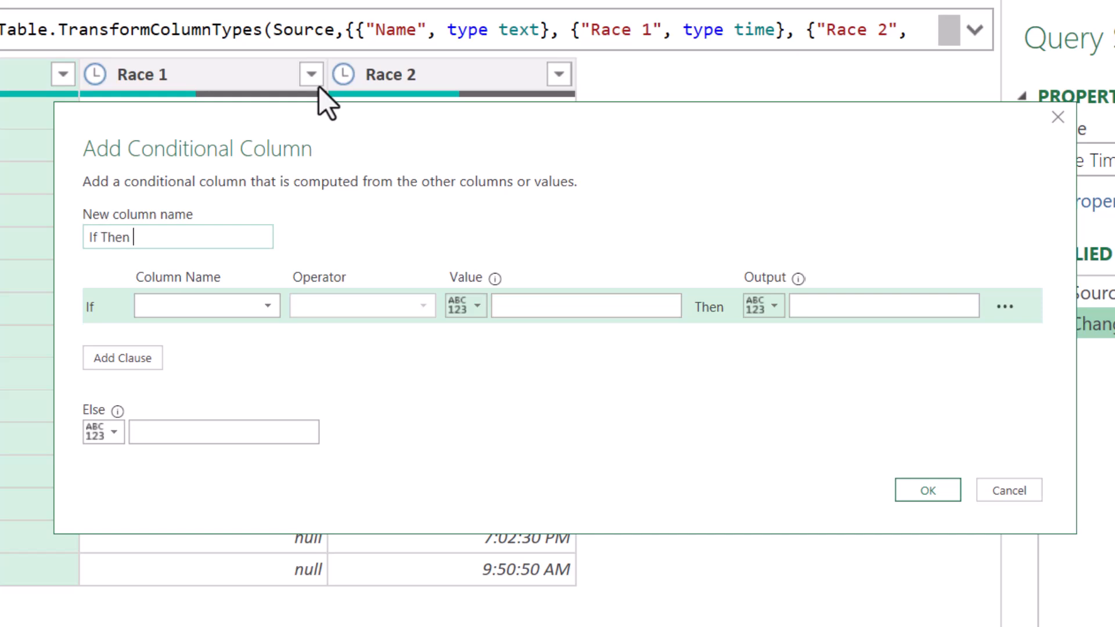
type("Else")
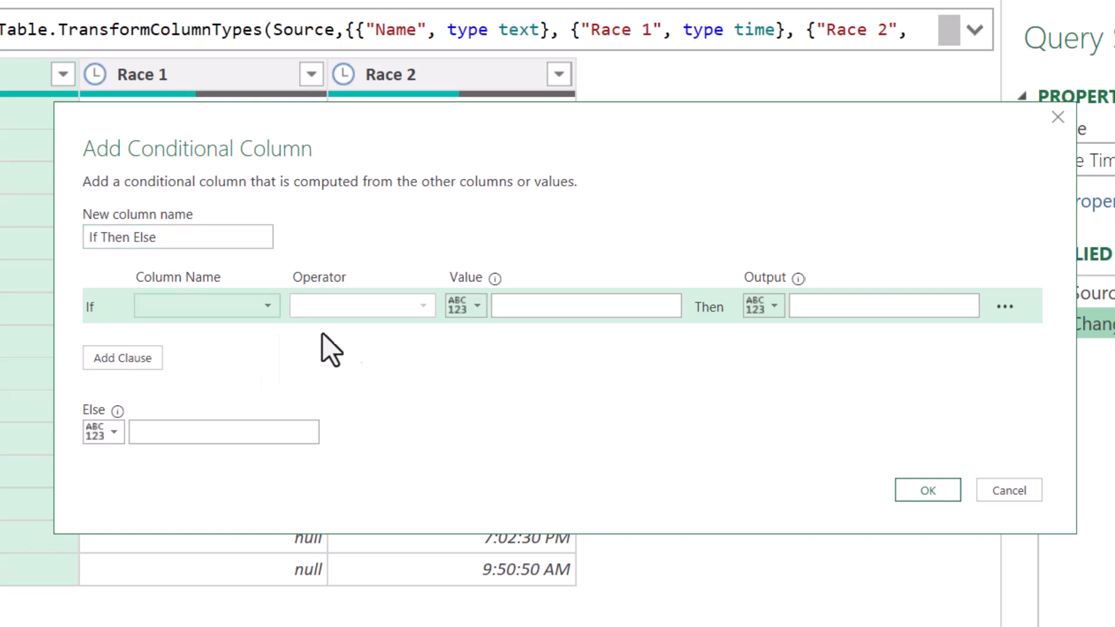
type("nu")
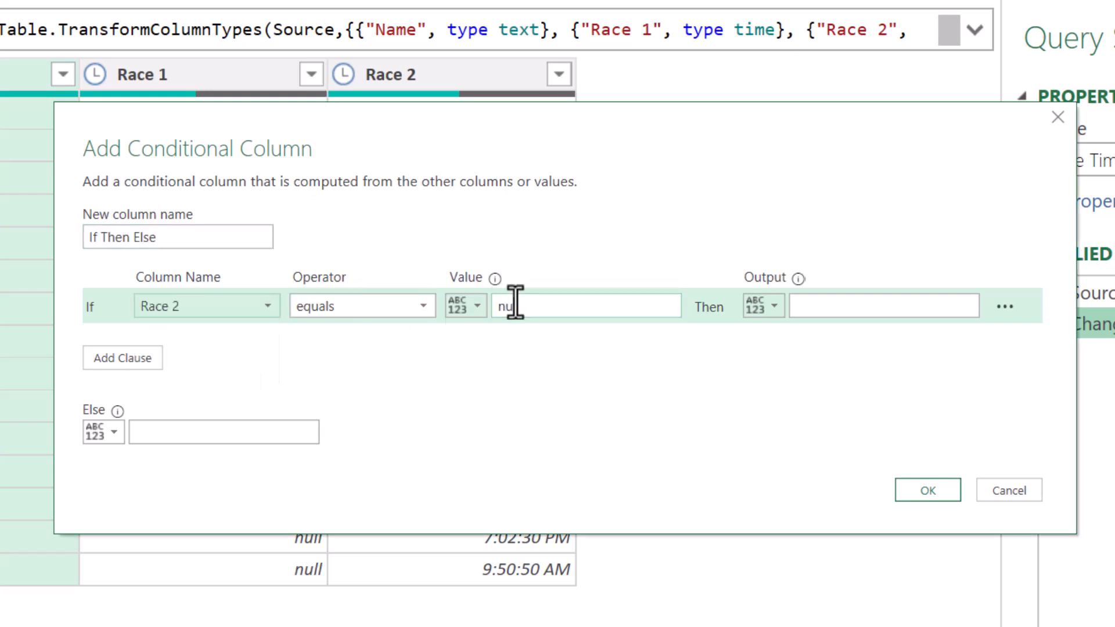
left_click(763, 306)
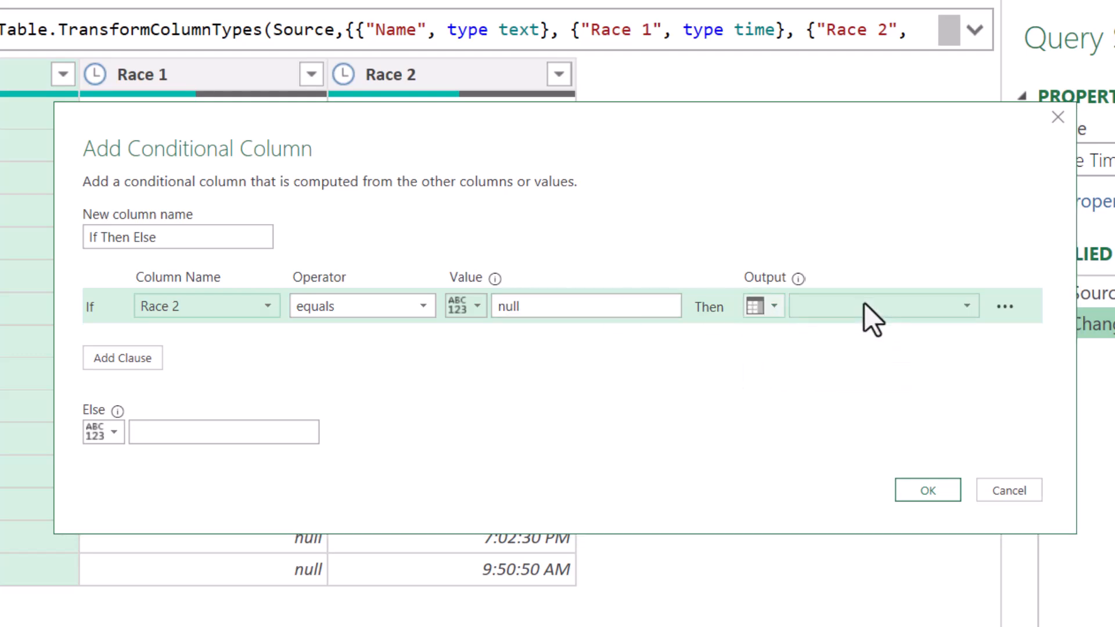
left_click(104, 432)
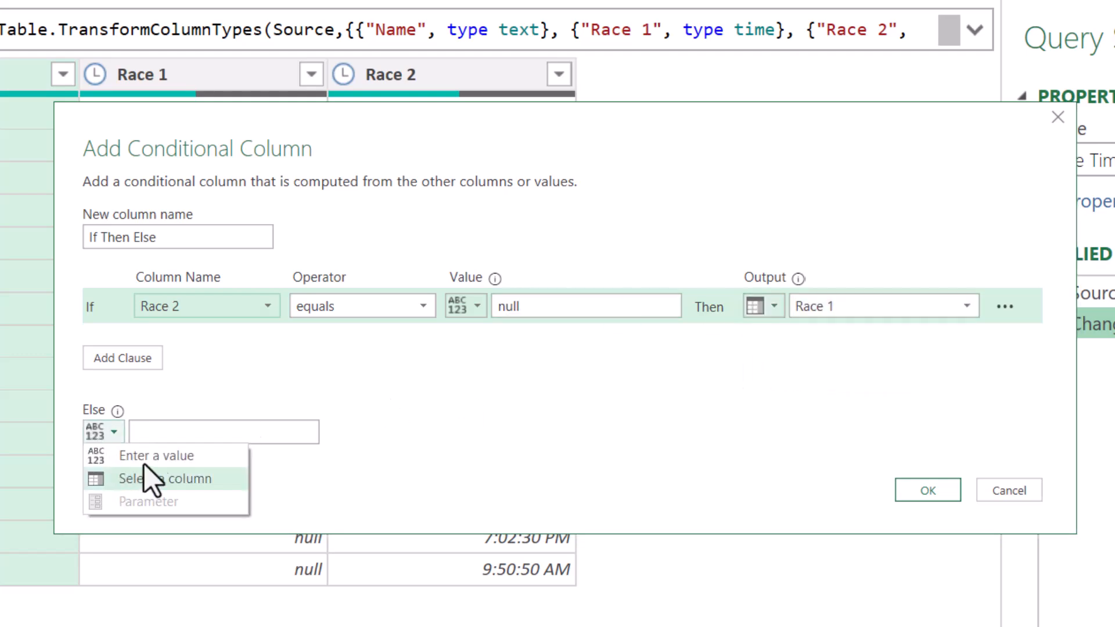
left_click(159, 478)
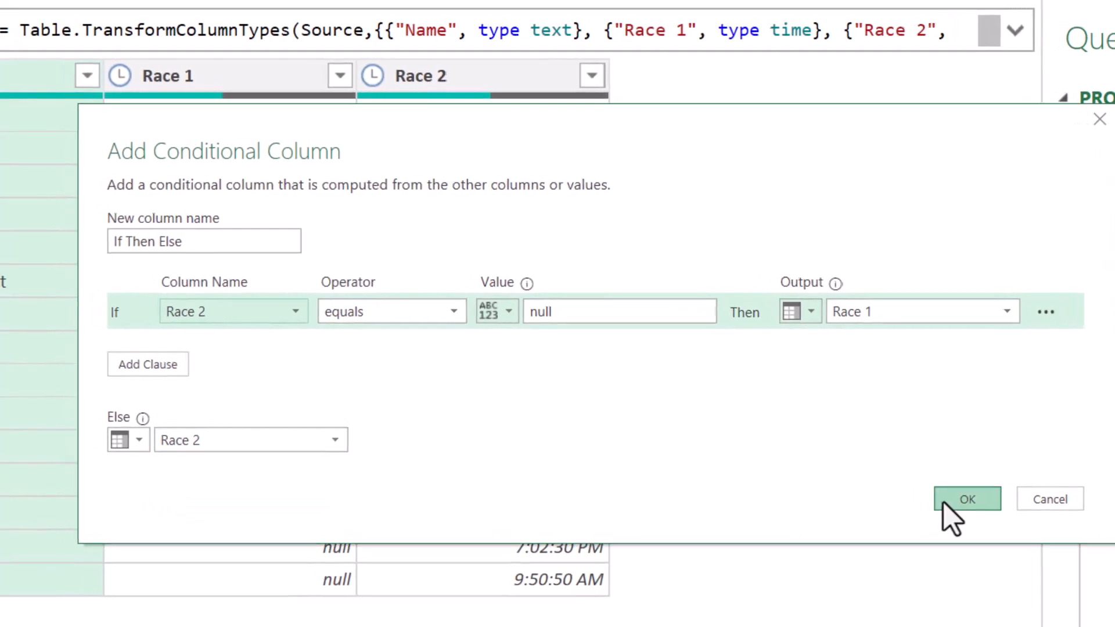
left_click(966, 499)
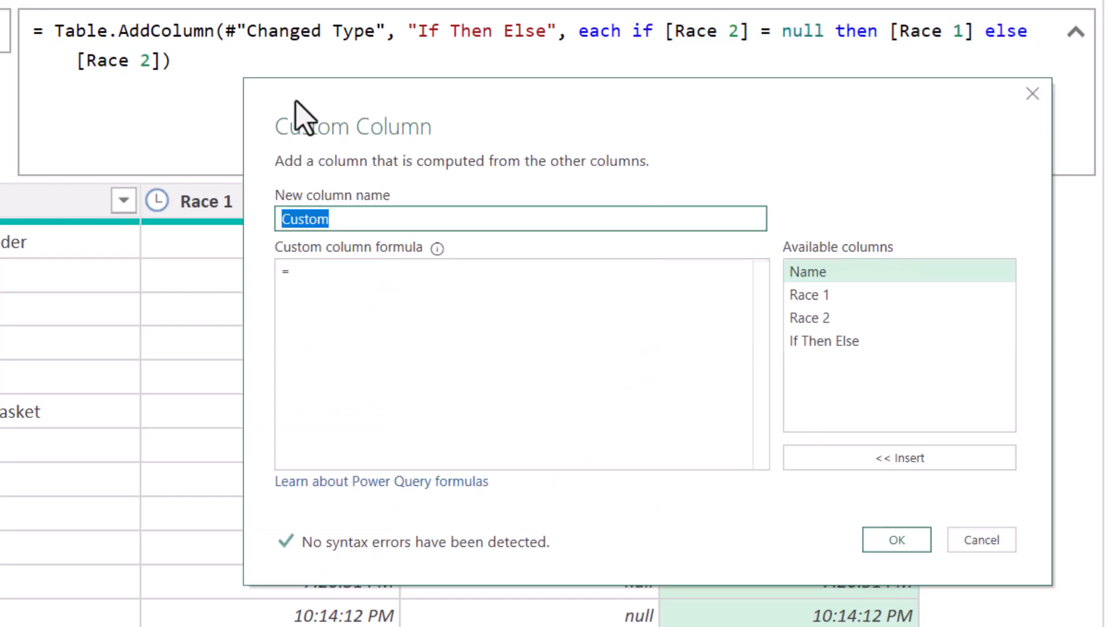
- Add a custom column named COALESCE with formula [Race 1] ?? [Race 2] to Race Times
type("COALESCE")
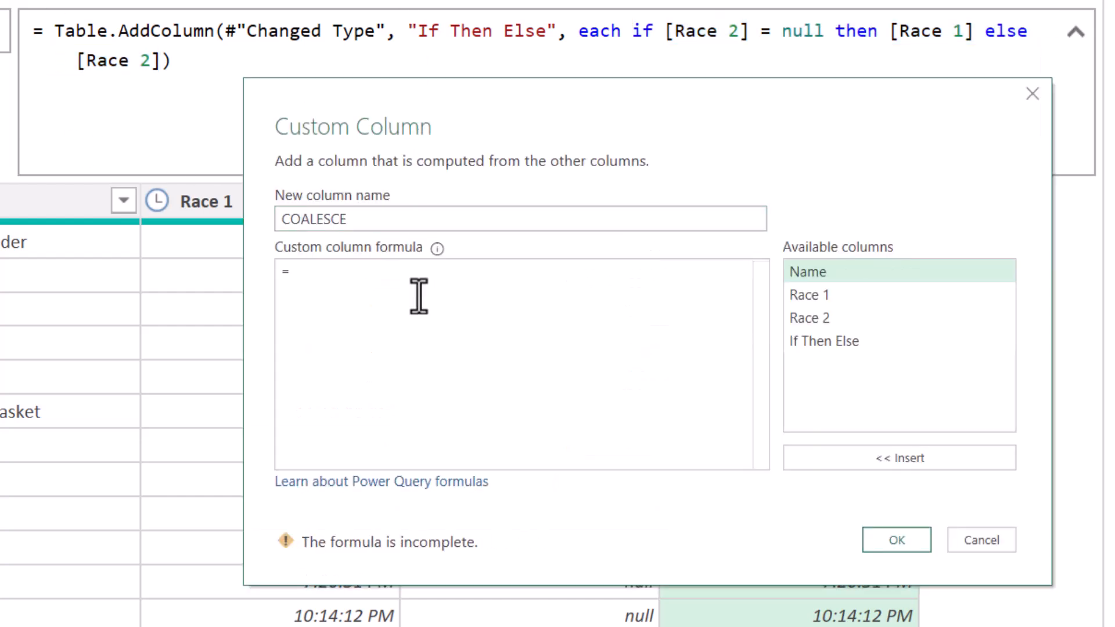
mouse_move(788, 297)
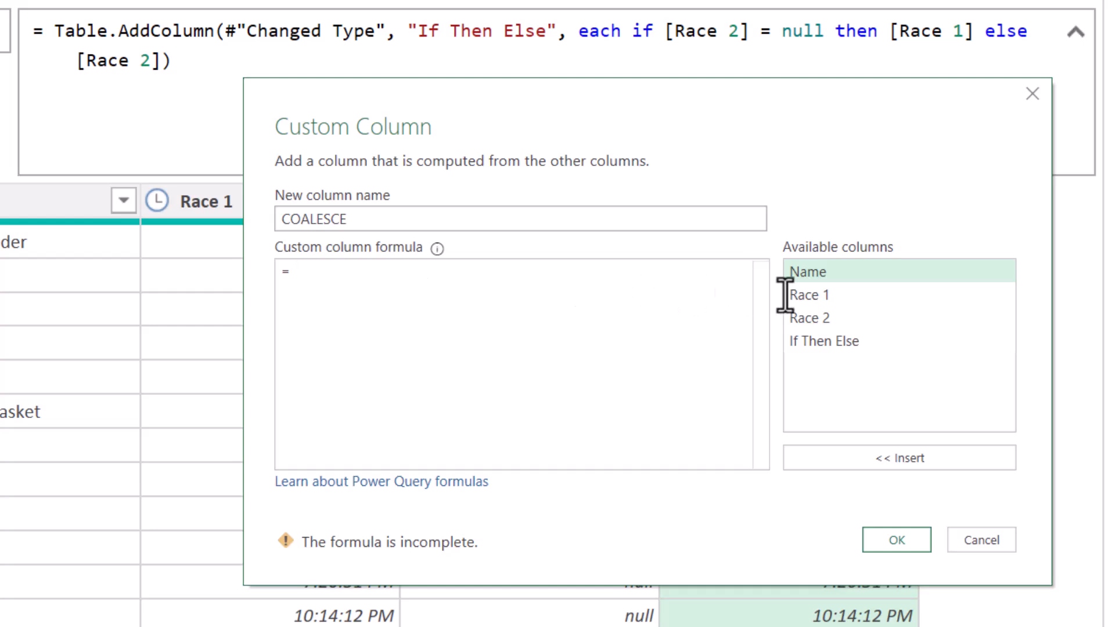
type("[Race 1] ?? [Race 2")
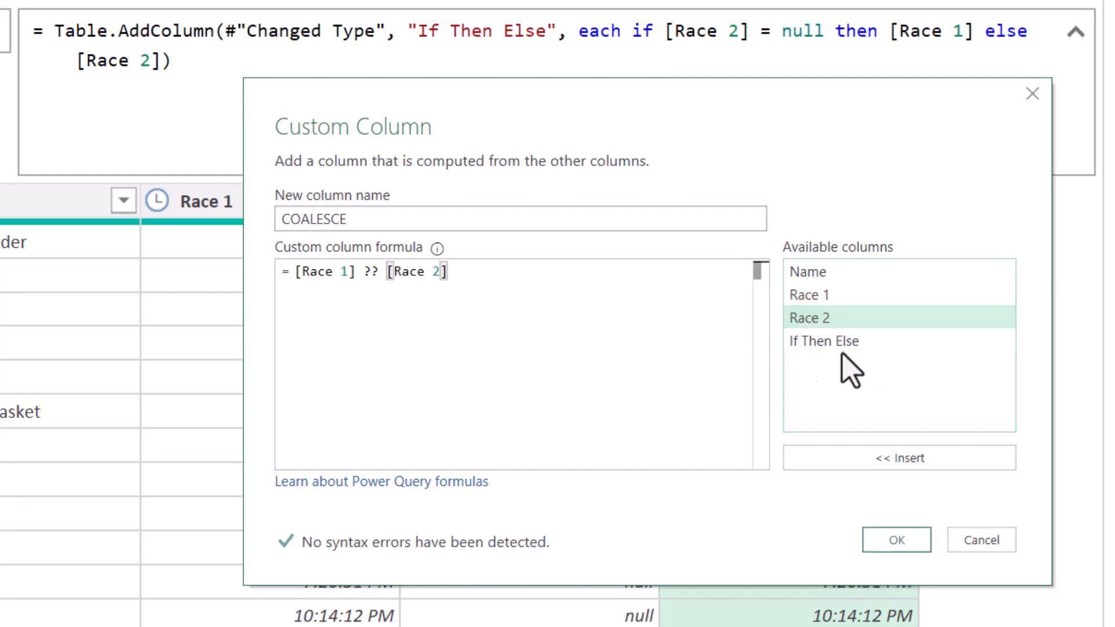
left_click(896, 540)
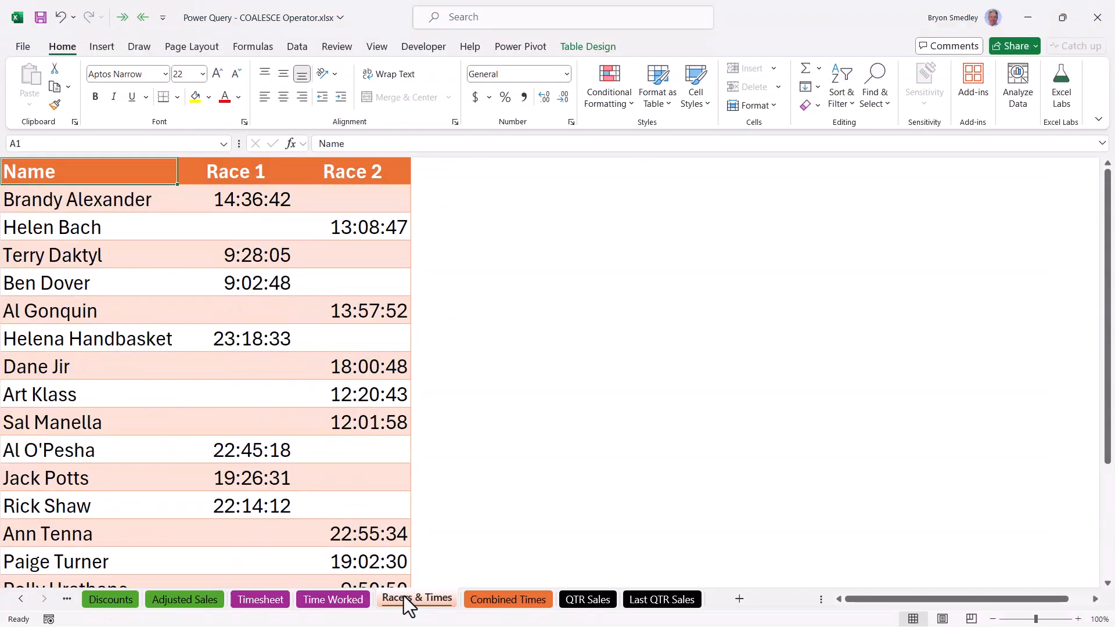
mouse_move(489, 603)
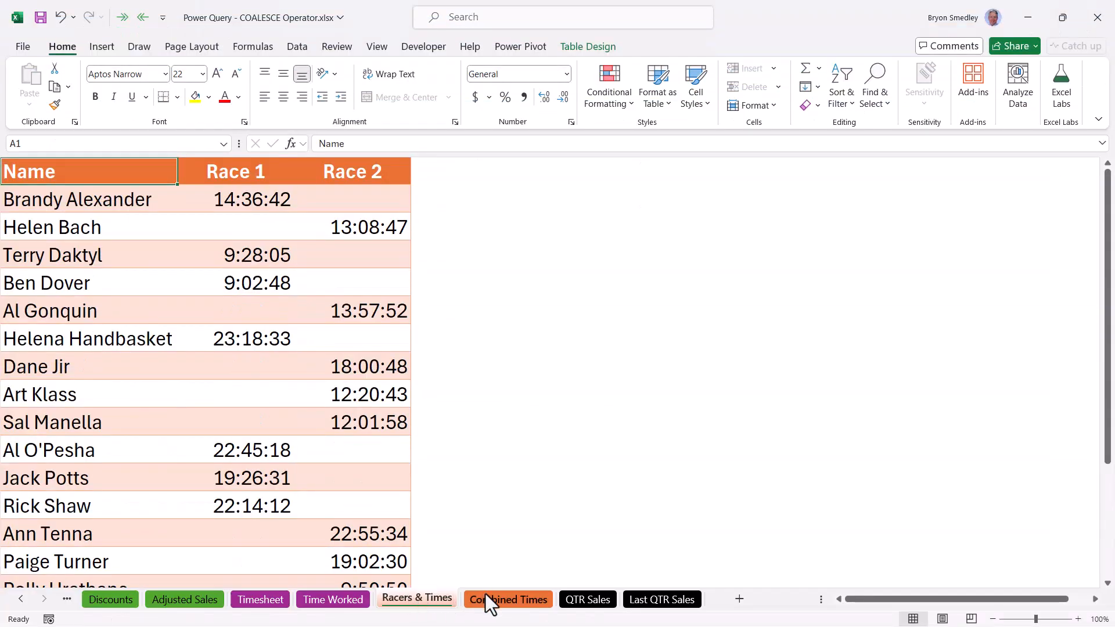
- Check the Combined Times sheet, then open Last QTR Sales in Power Query Editor's Add Column tab
left_click(508, 600)
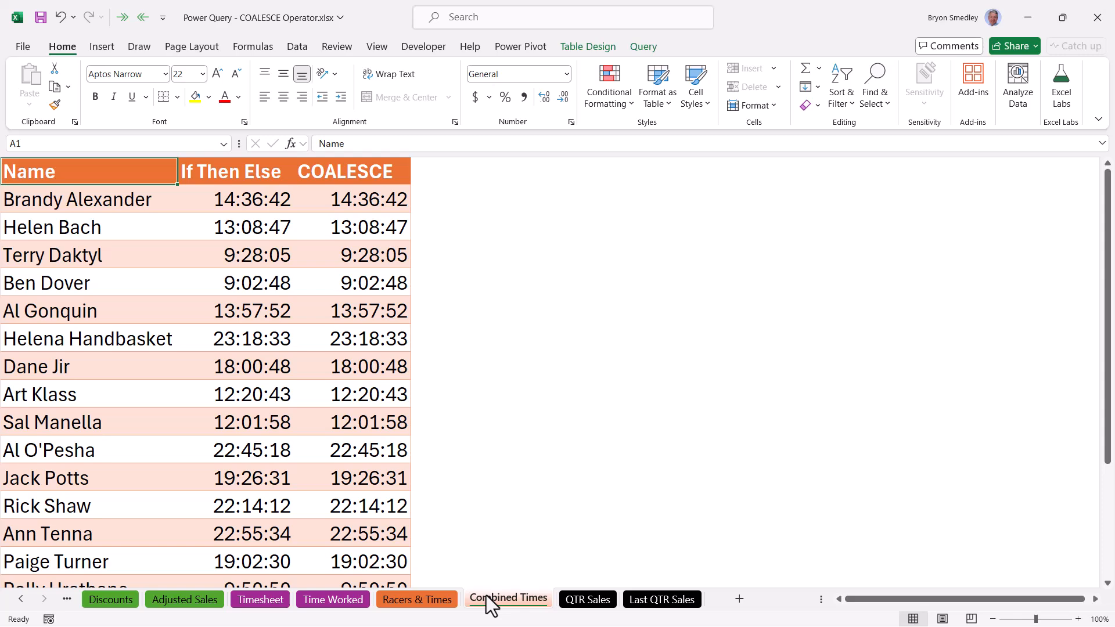
left_click(586, 599)
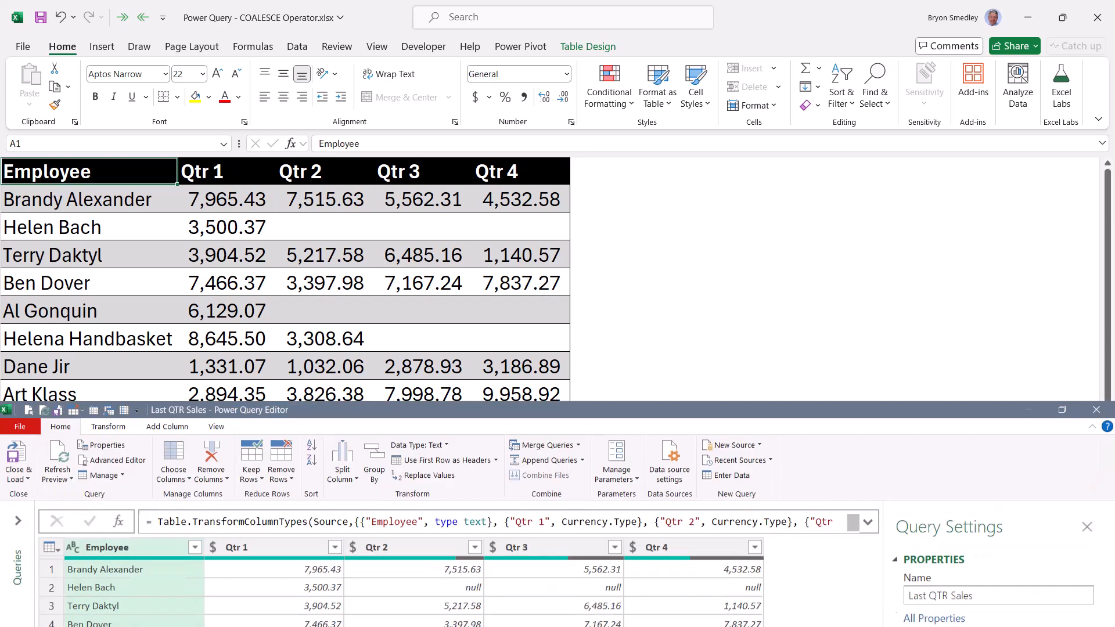
left_click(1062, 409)
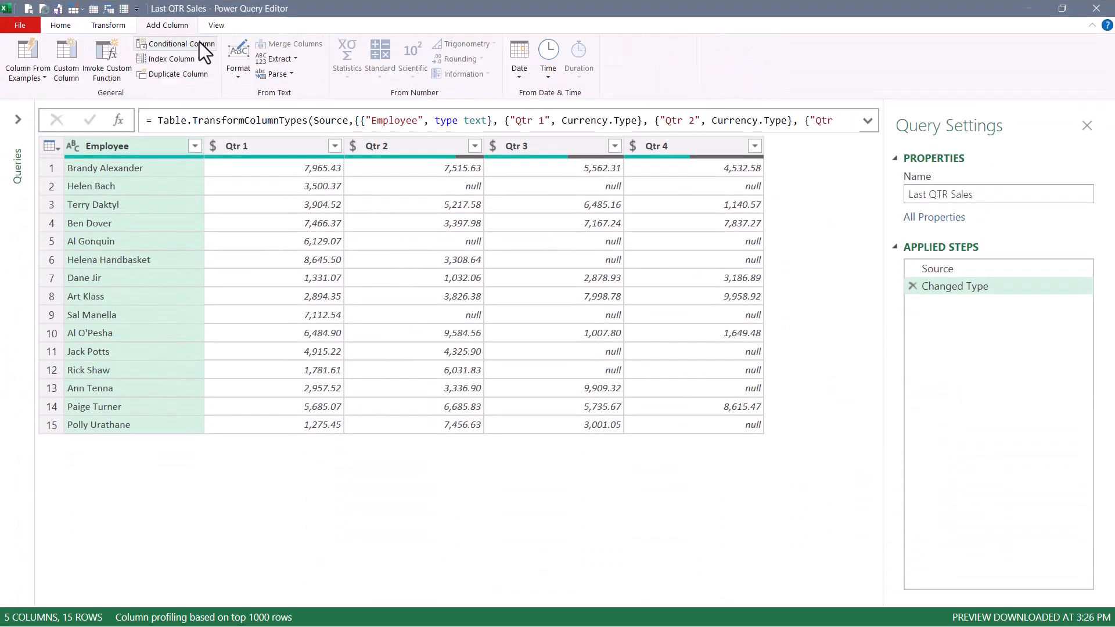
- Start an 'If Then Else' conditional column returning Qtr 4, then Qtr 3, when not null
left_click(174, 43)
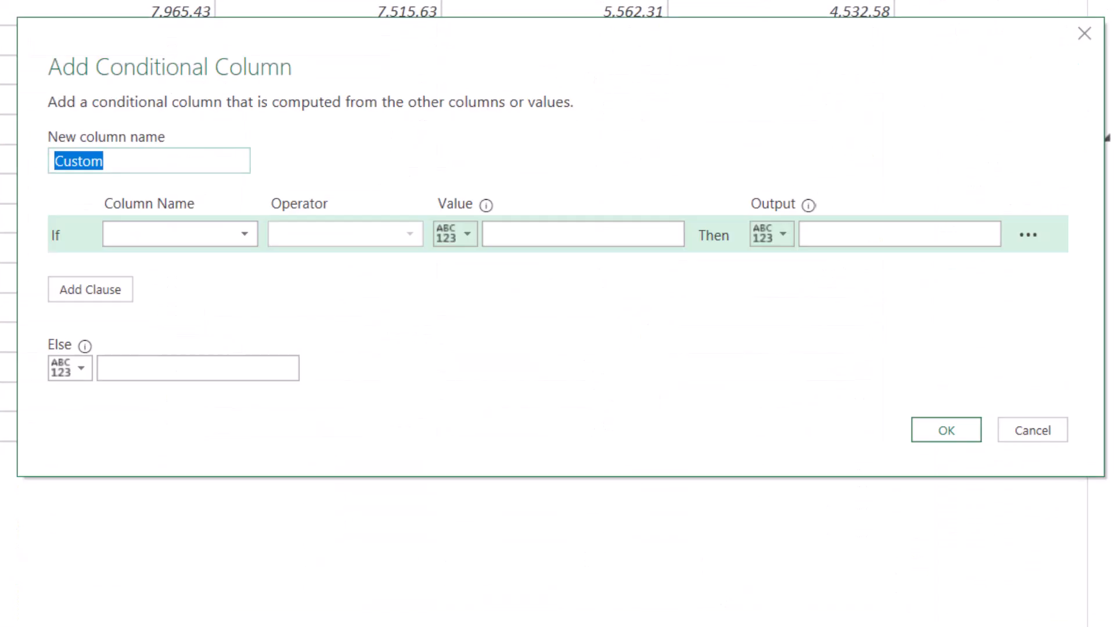
type("If Then Ell")
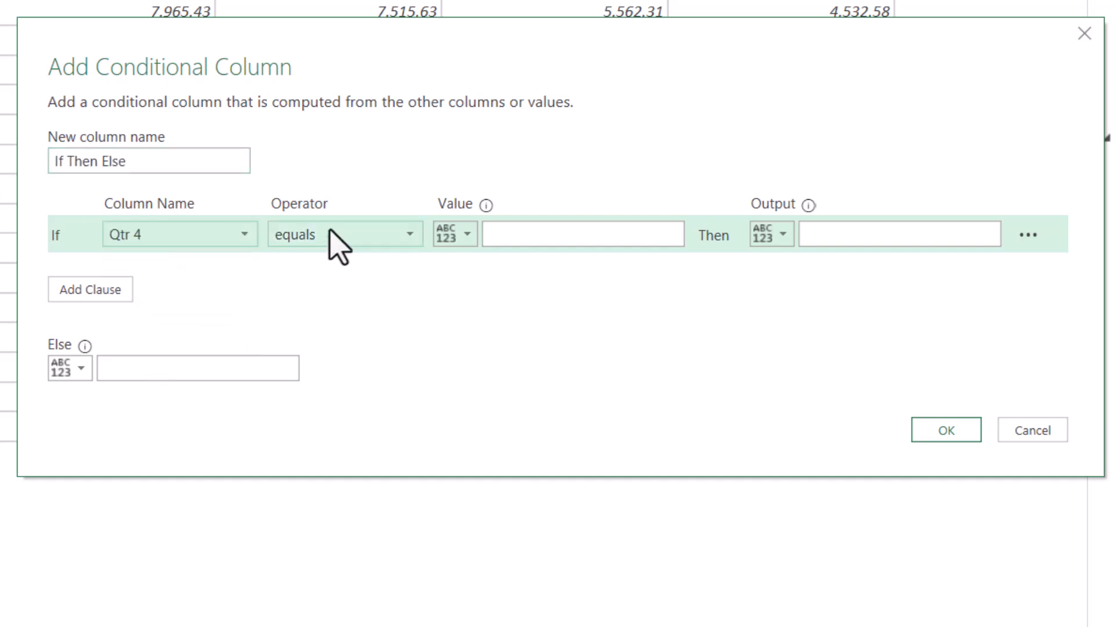
left_click(345, 234)
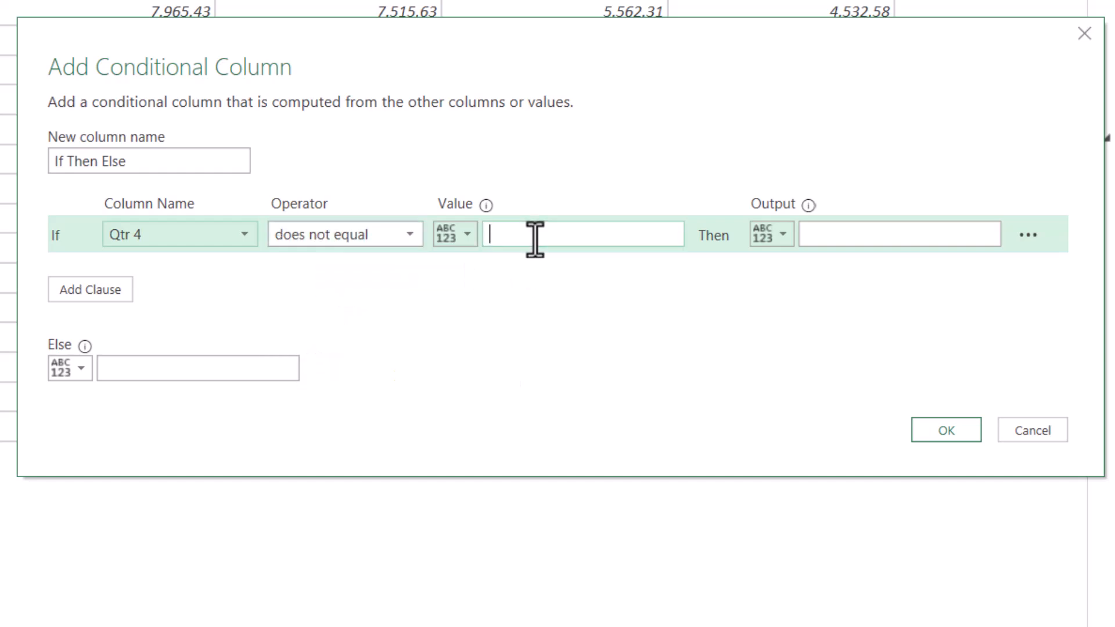
left_click(770, 234)
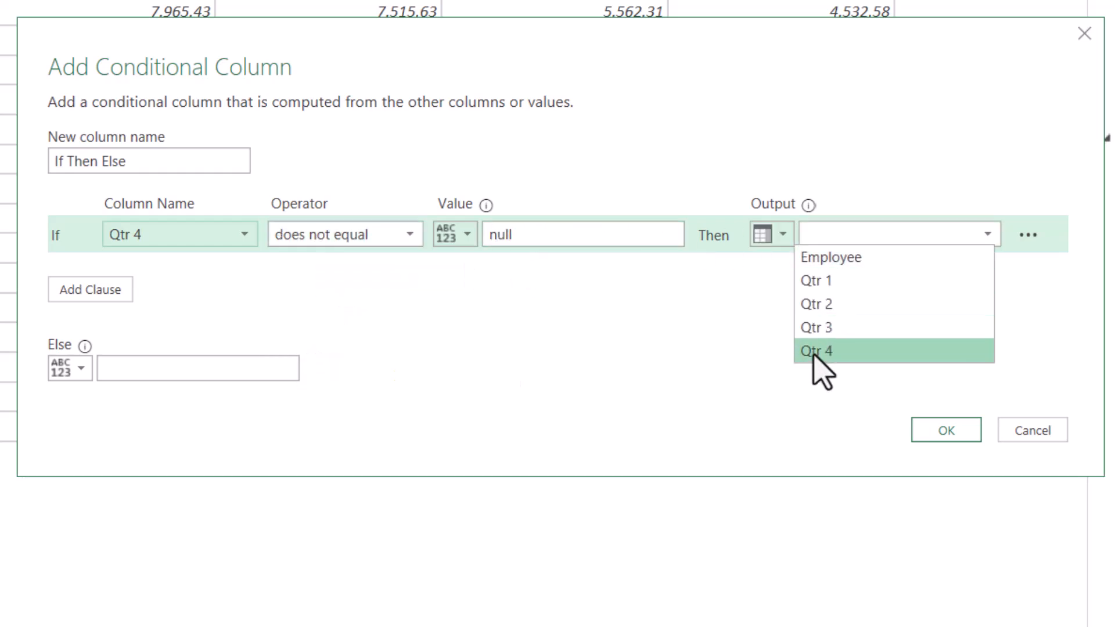
left_click(816, 350)
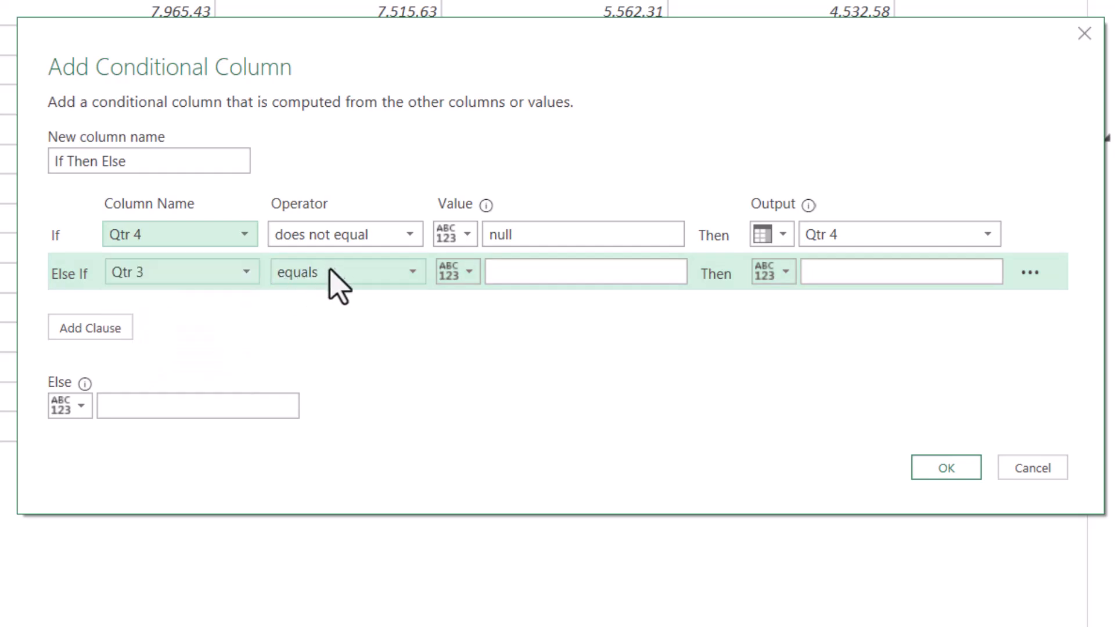
left_click(346, 272)
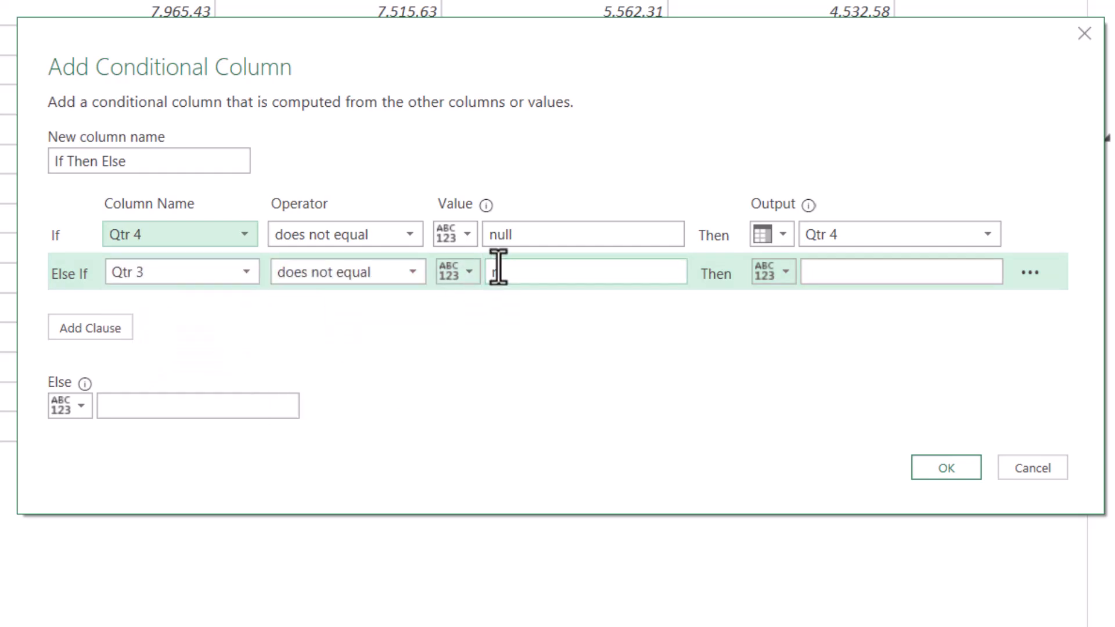
left_click(773, 271)
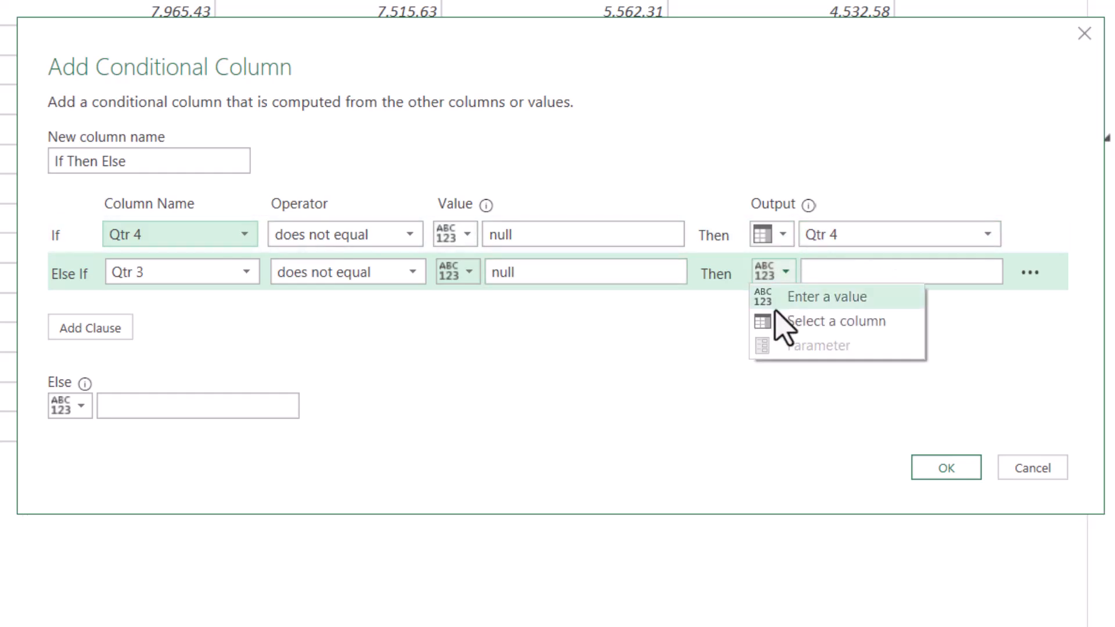
left_click(838, 320)
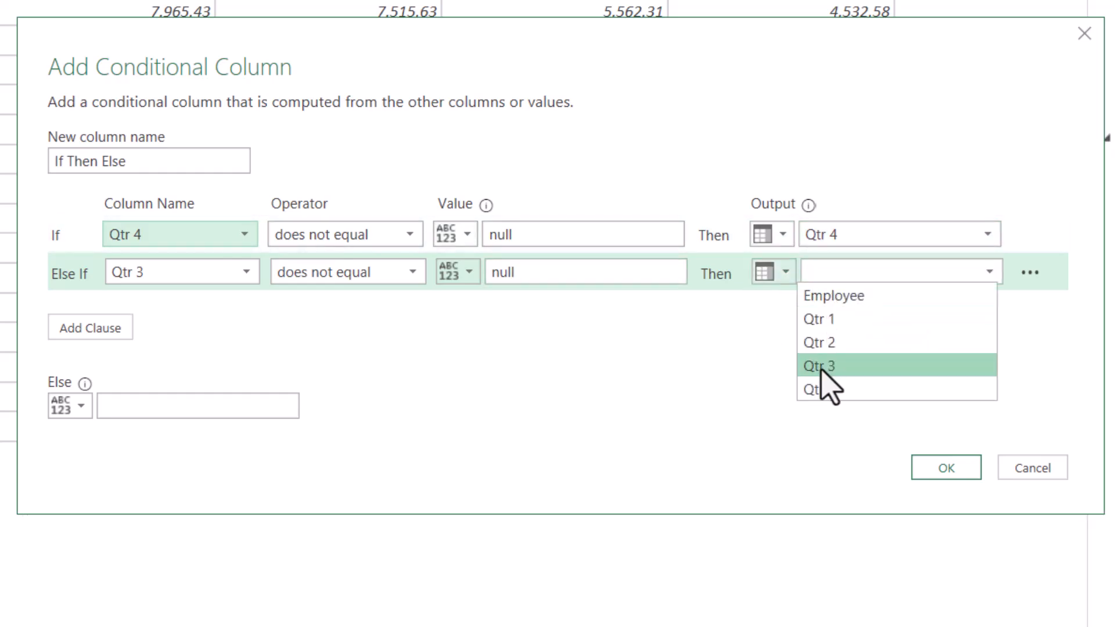
left_click(820, 365)
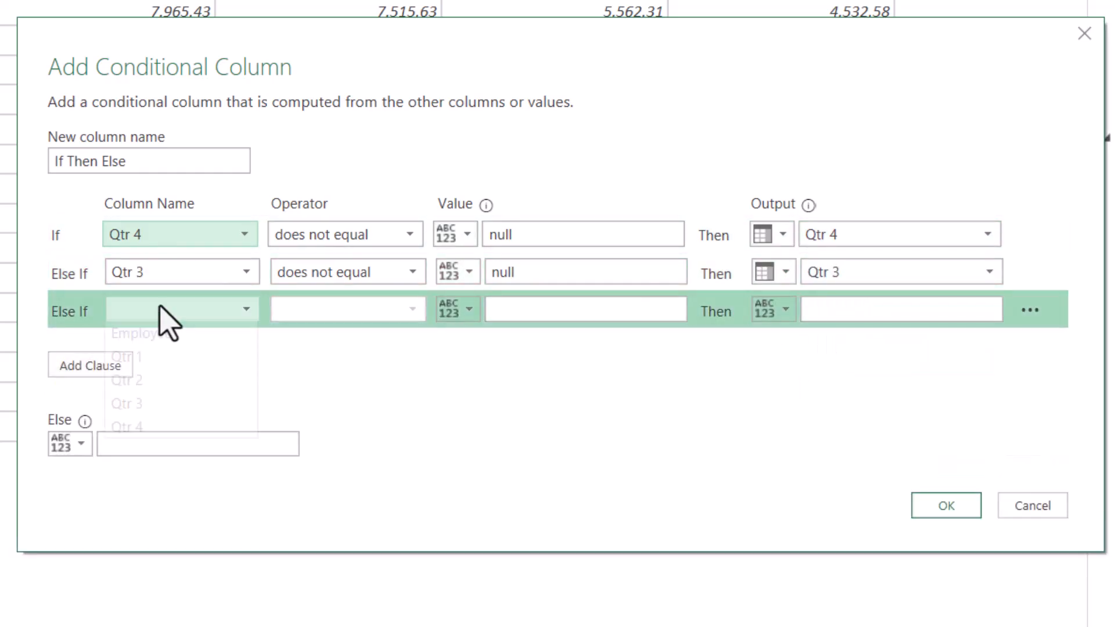
- Add the Qtr 2 and Qtr 1 not-null clauses with an Else of 0
left_click(127, 380)
type("n")
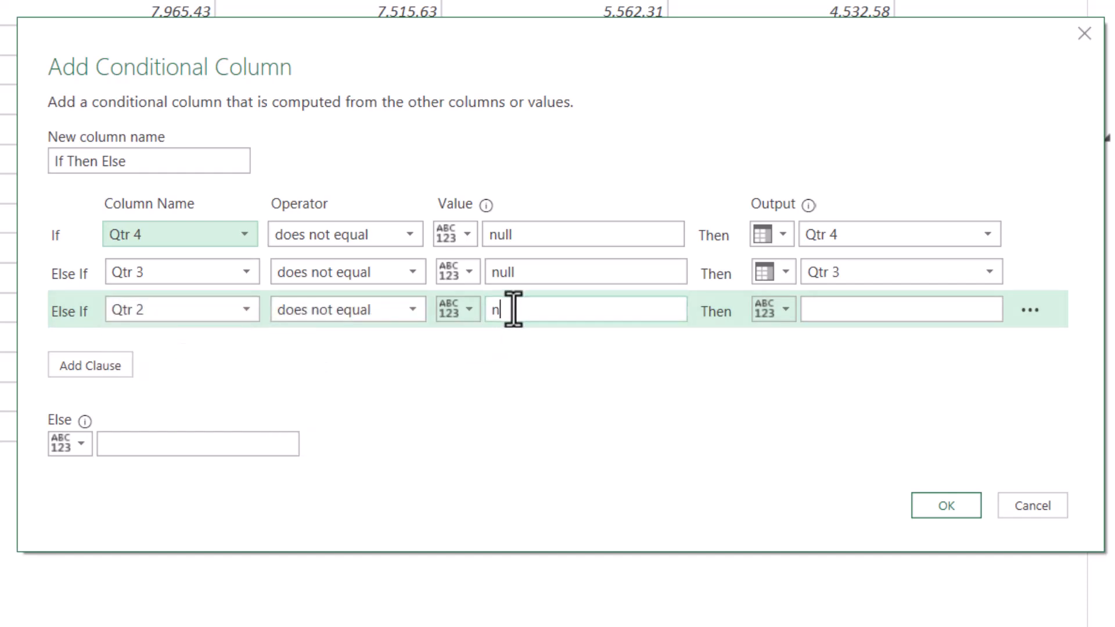
left_click(988, 308)
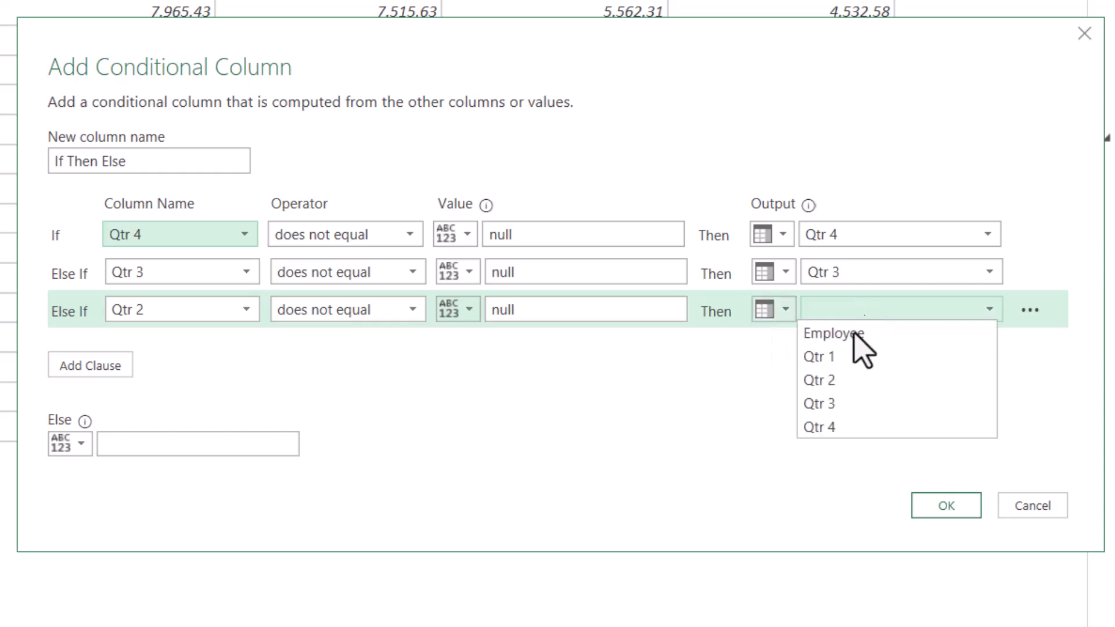
left_click(818, 380)
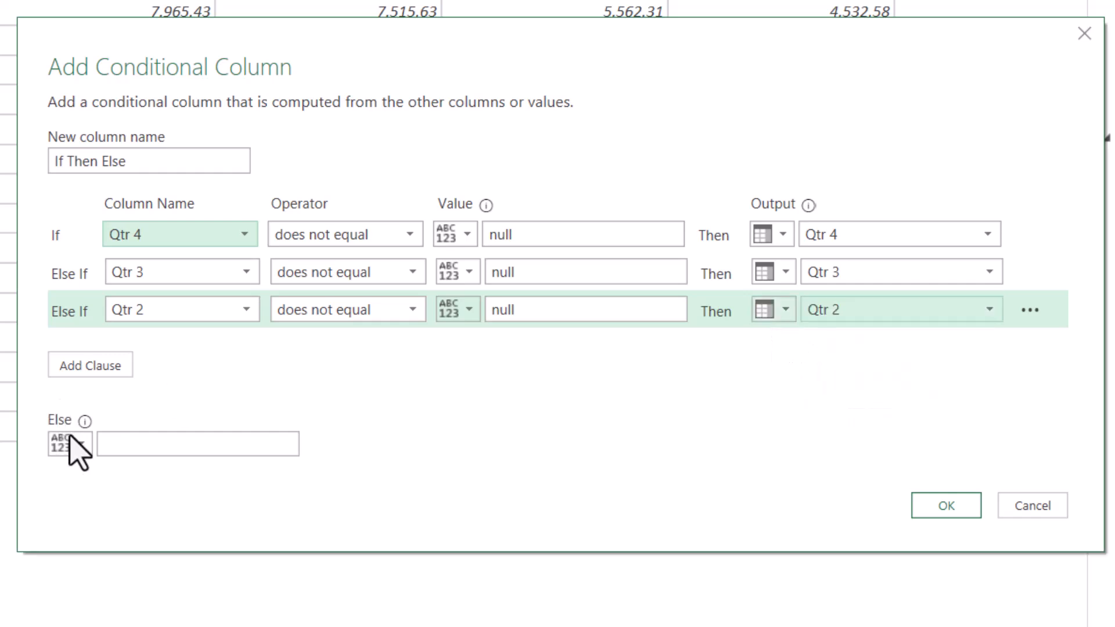
left_click(69, 443)
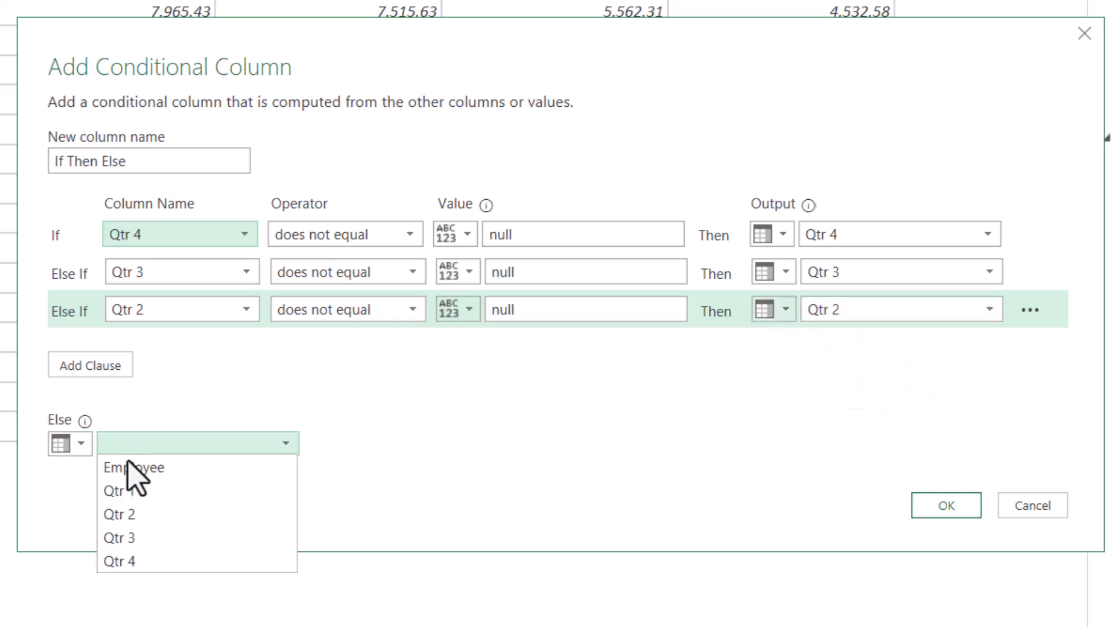
left_click(113, 491)
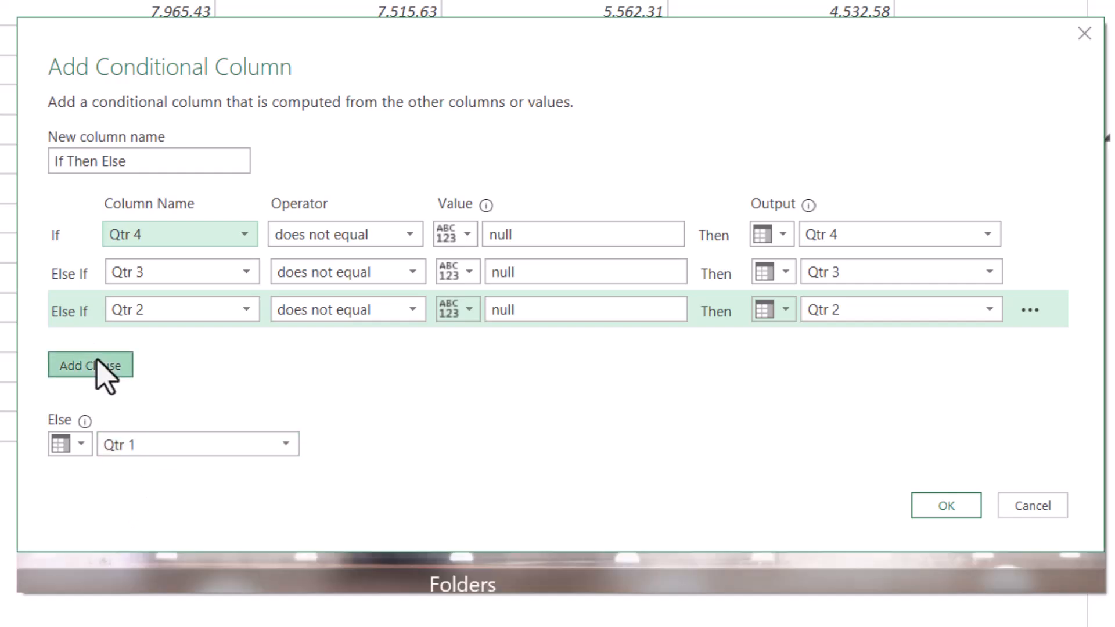
left_click(90, 365)
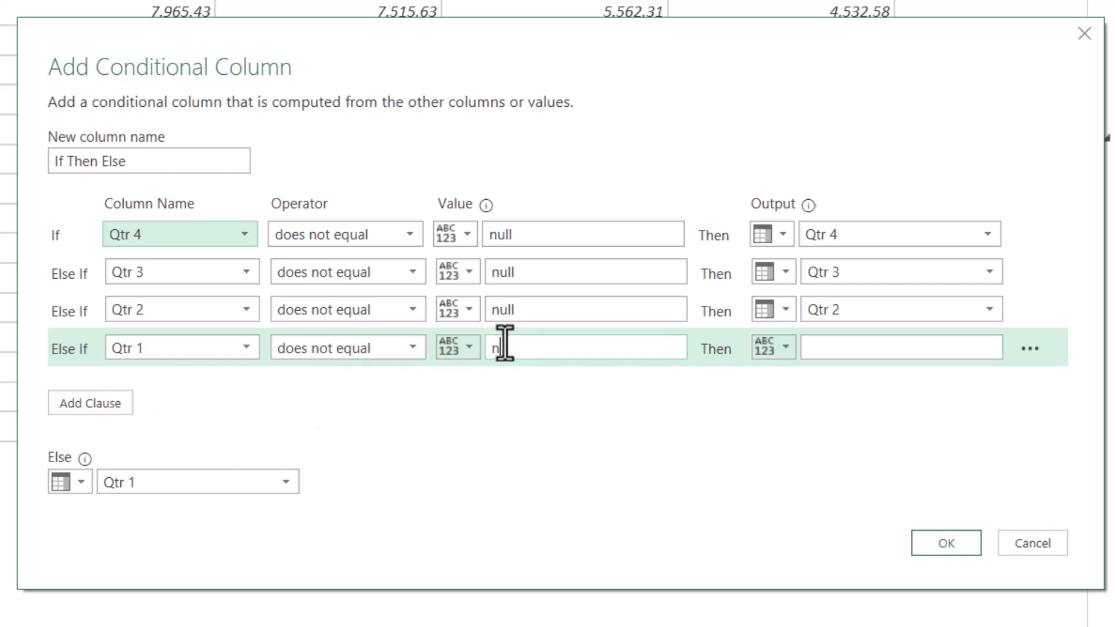
left_click(988, 347)
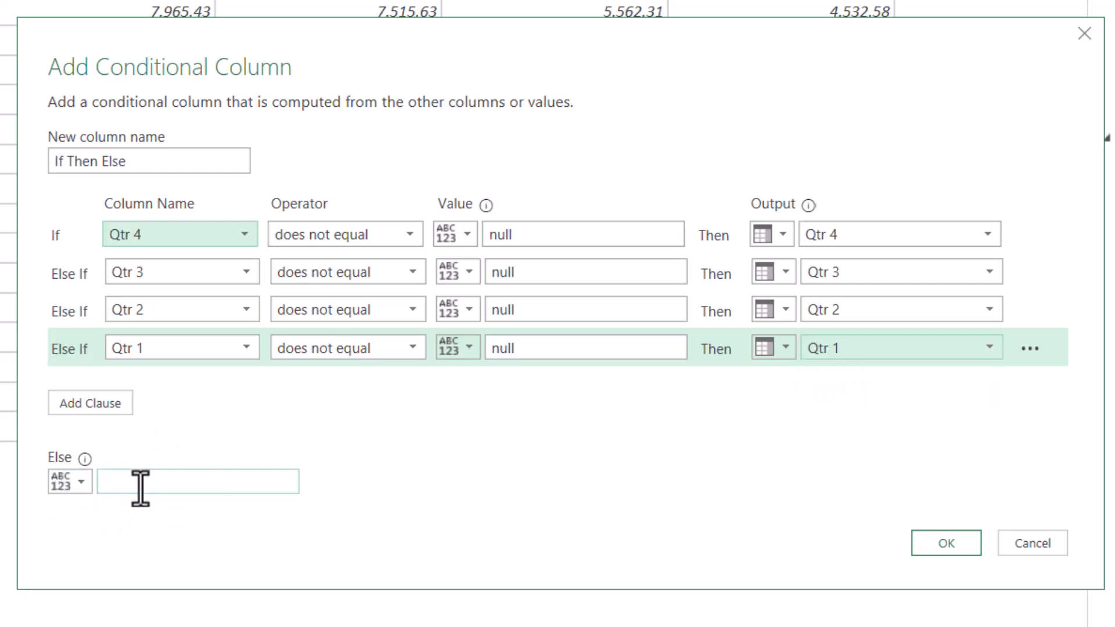
type("0")
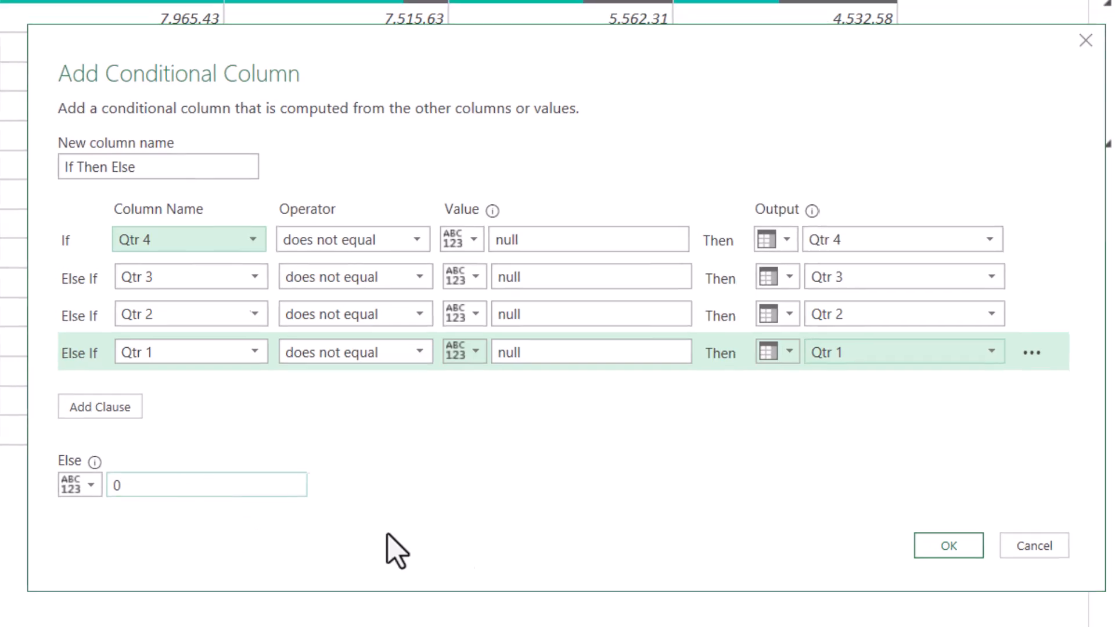
left_click(947, 546)
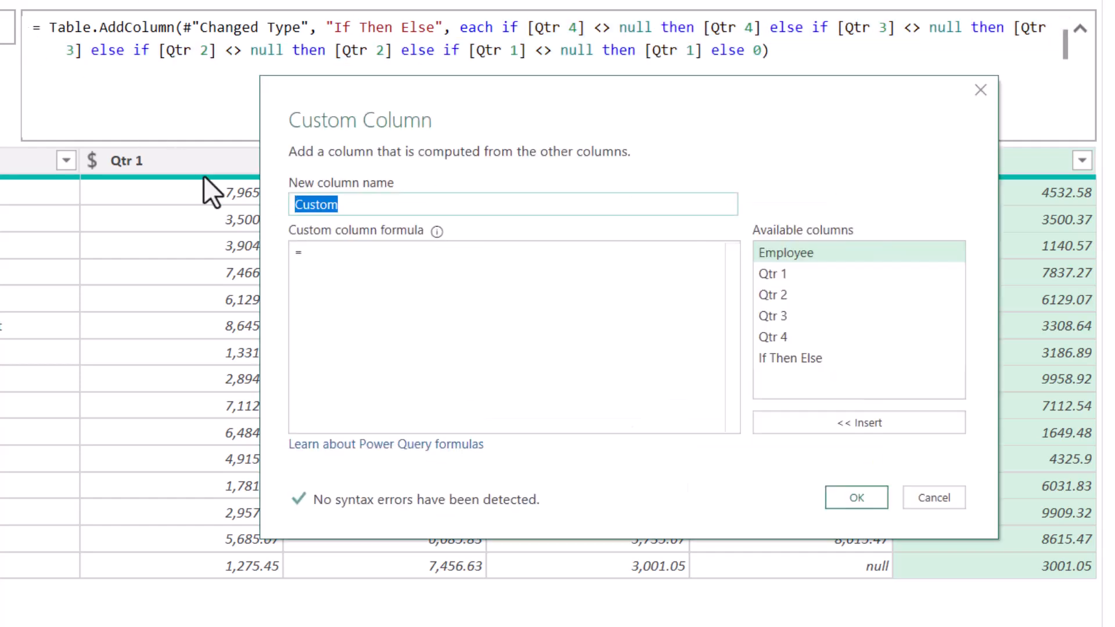
- Add a COALESCE custom column with [Qtr 4] ?? [Qtr 3] ?? [Qtr 2] ?? [Qtr 1] ?? 0
type("COALESCE")
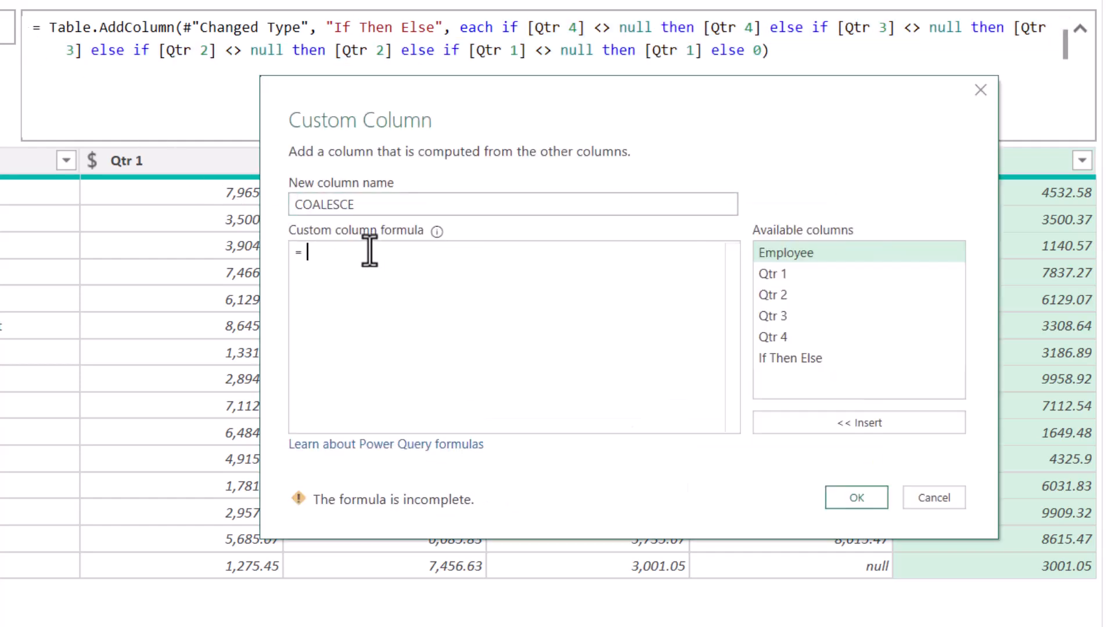
double_click(773, 336)
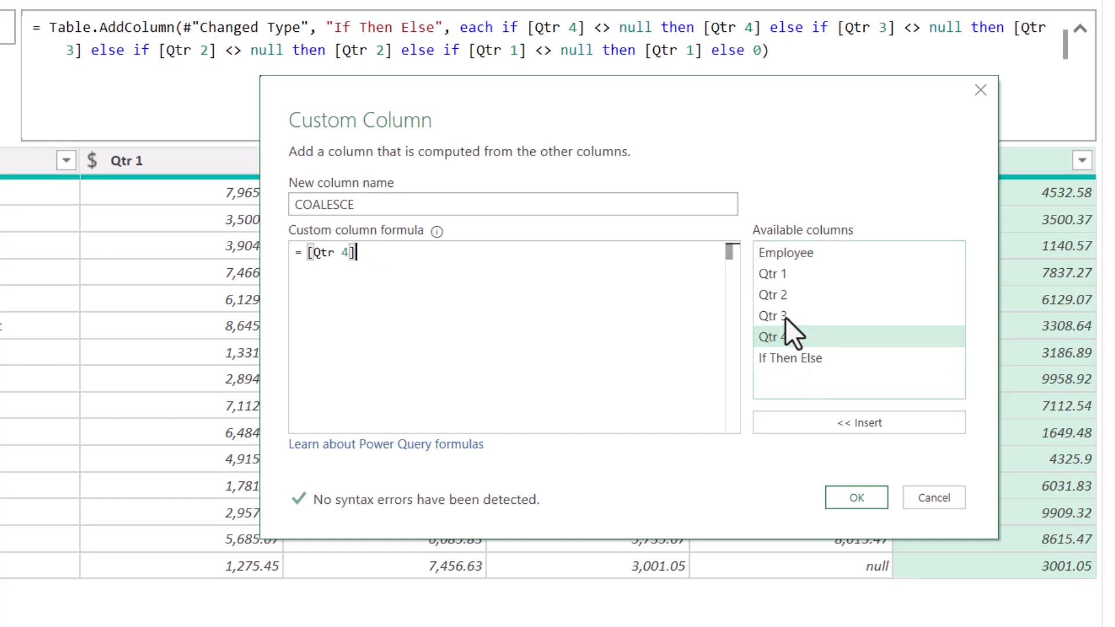
type("?? [Qtr 3] ?? [Qtr 2] ?? [Qtr 1")
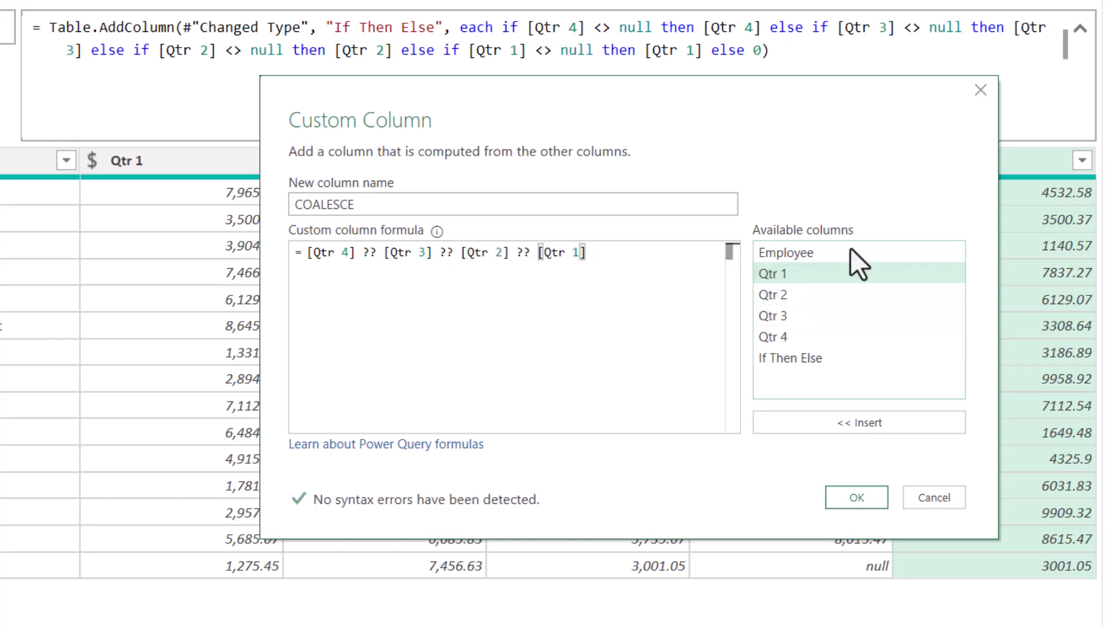
type("?? 0")
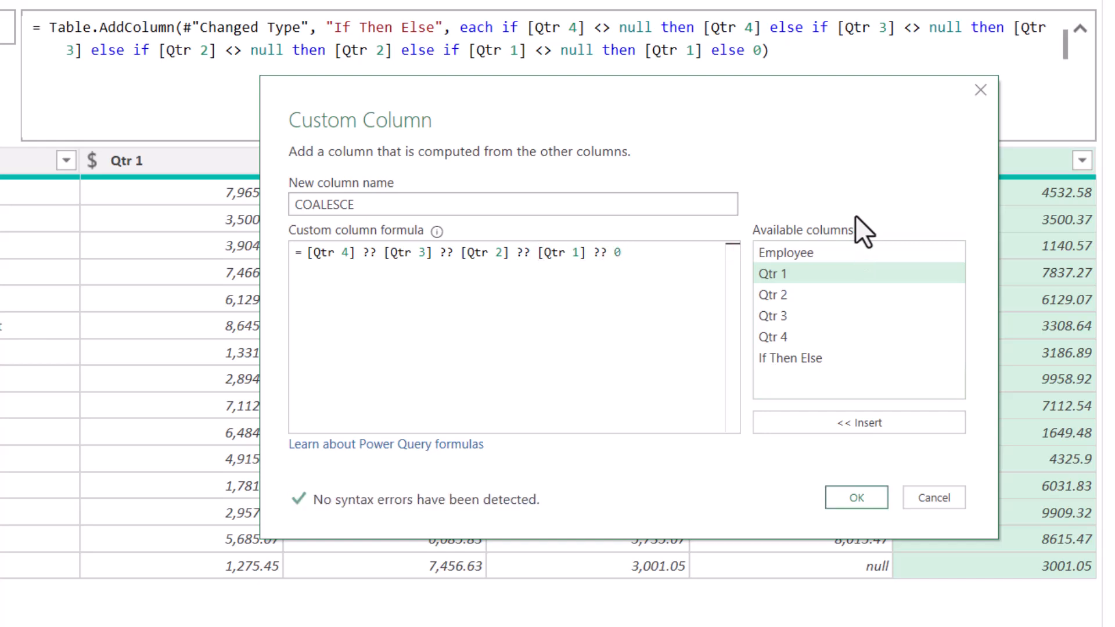
left_click(856, 497)
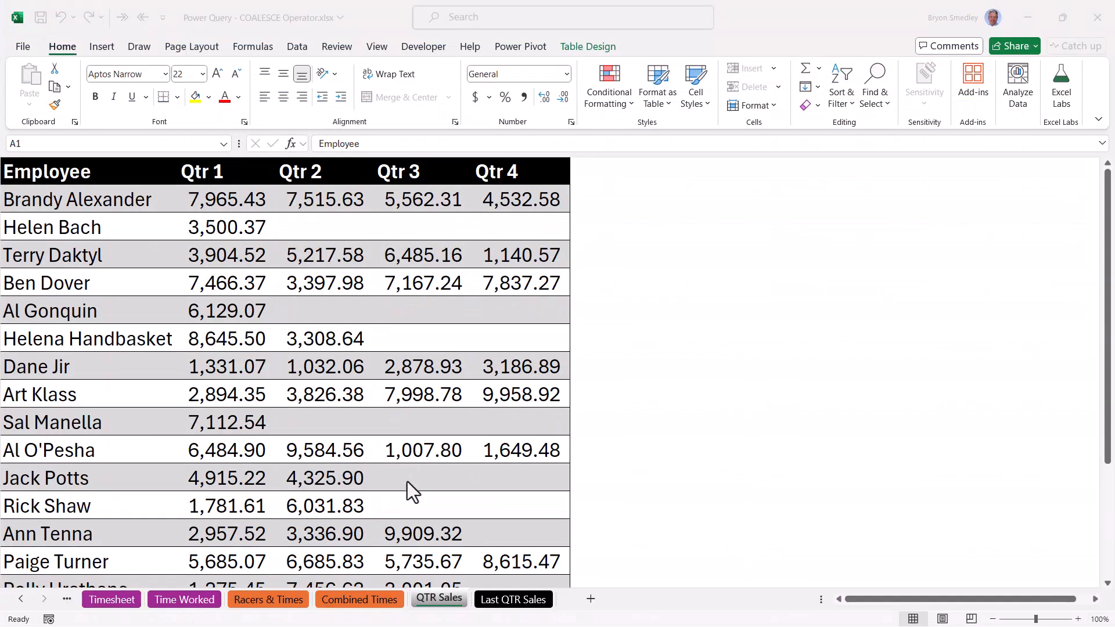
- Compare the If Then Else and COALESCE columns on the Last QTR Sales sheet
left_click(513, 599)
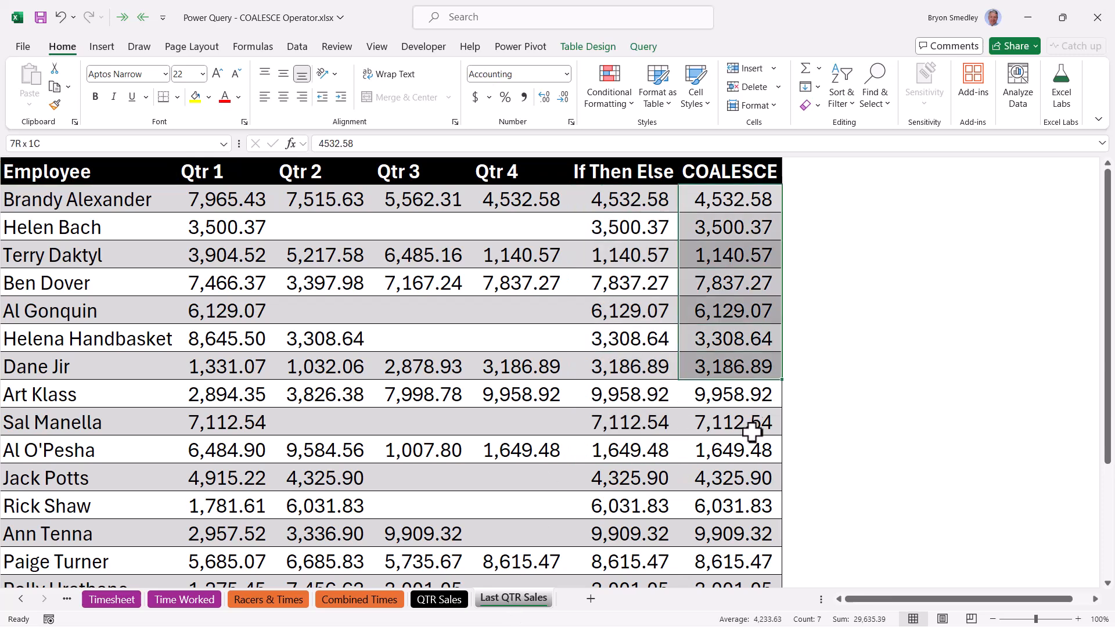
left_click(829, 197)
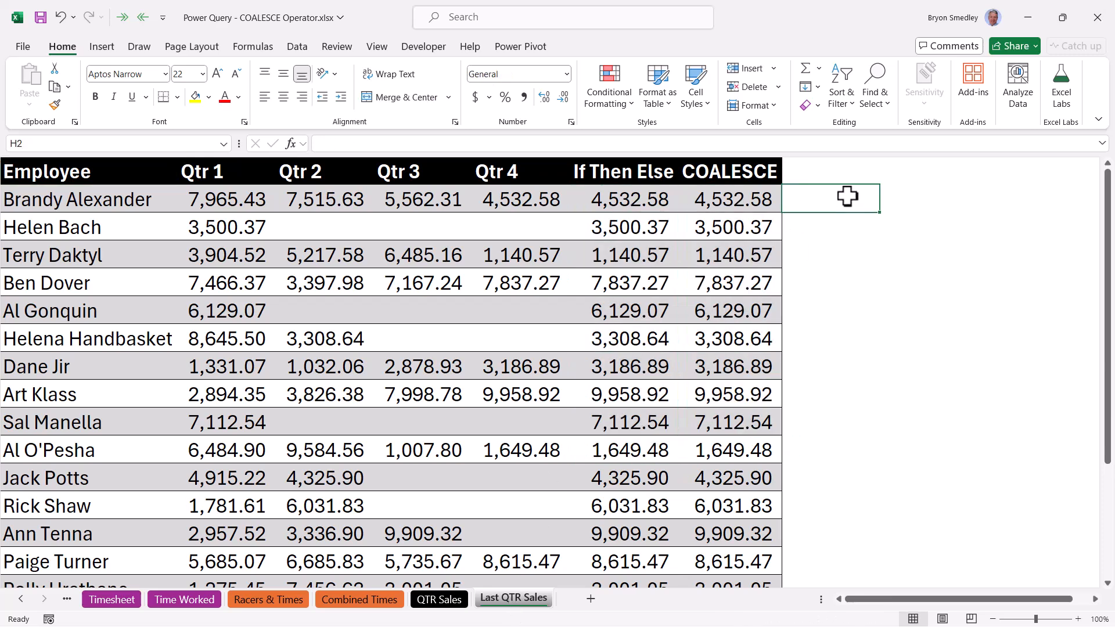
left_click(46, 171)
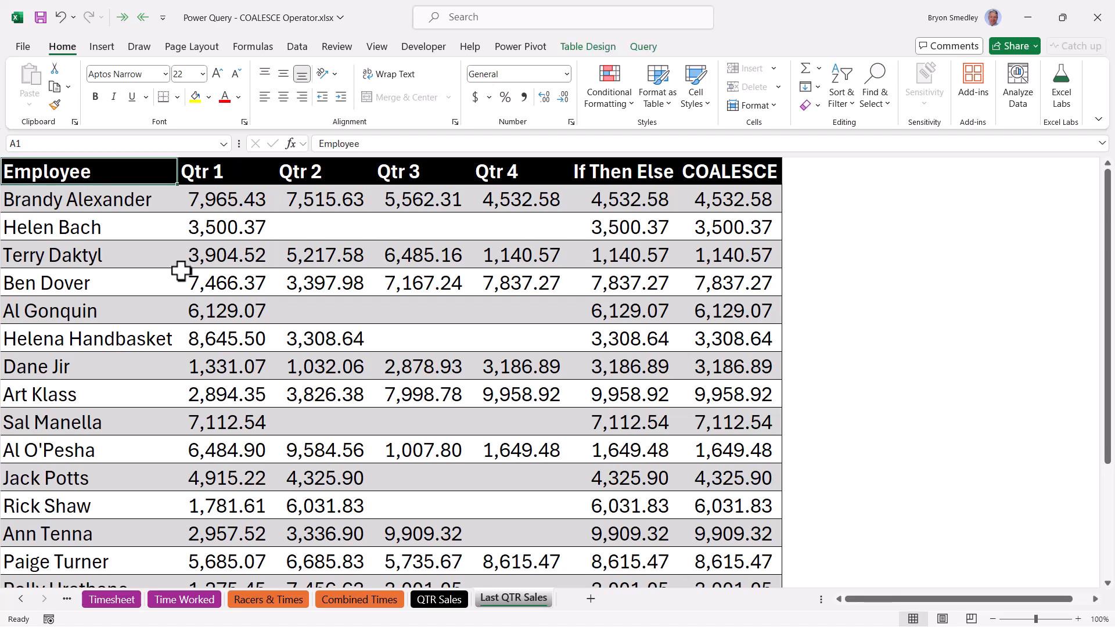
mouse_move(486, 501)
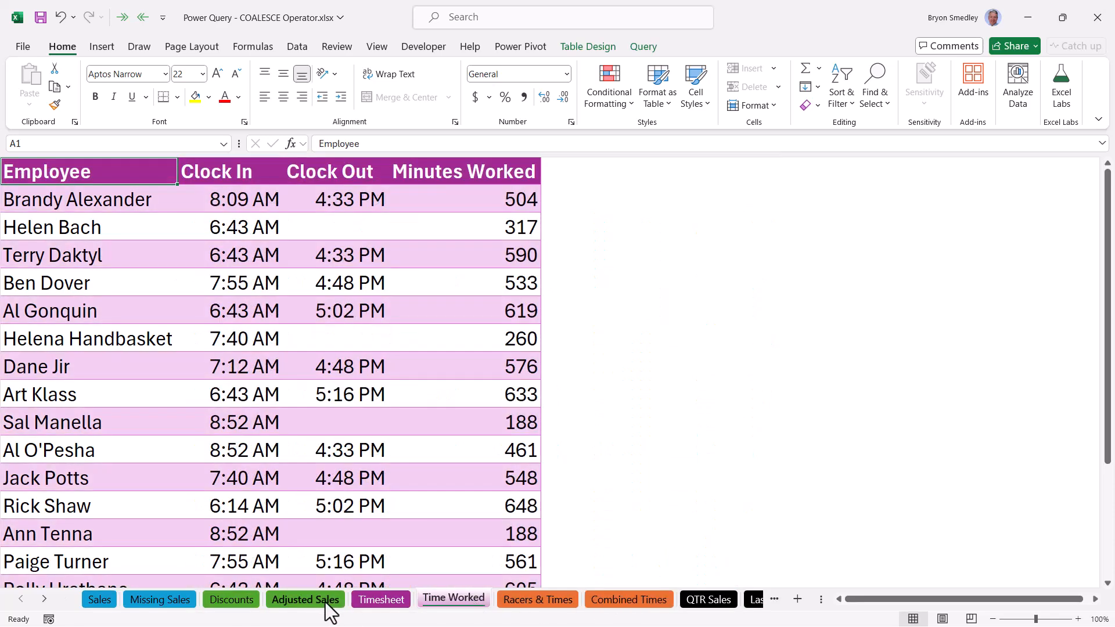
- Look at the Adjusted Sales sheet, then the Missing Sales sheet
left_click(305, 599)
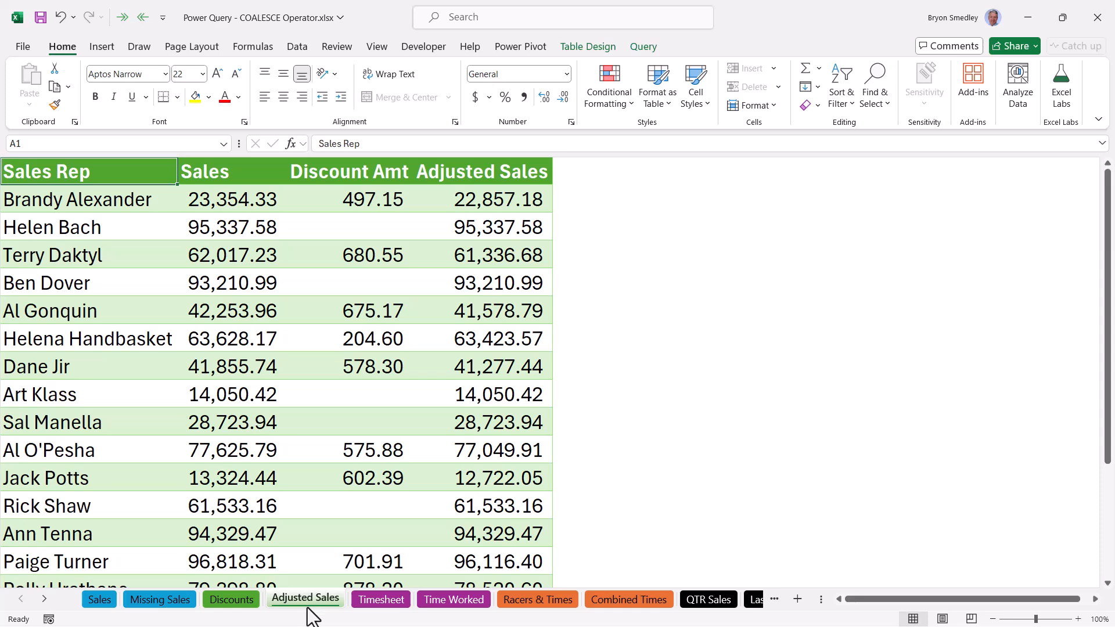
mouse_move(159, 600)
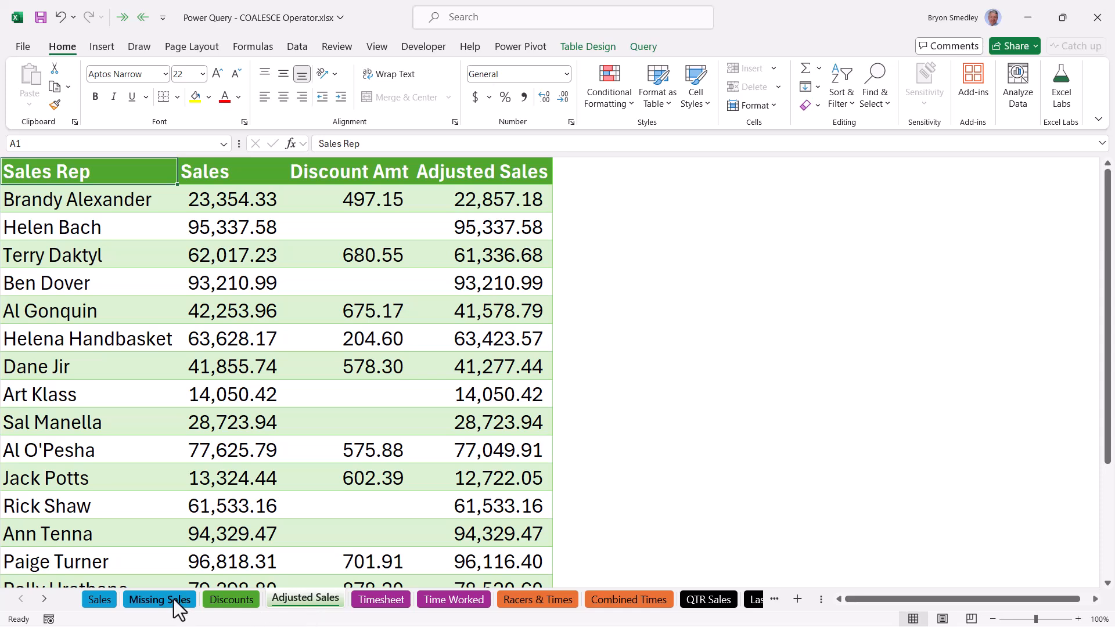
left_click(159, 599)
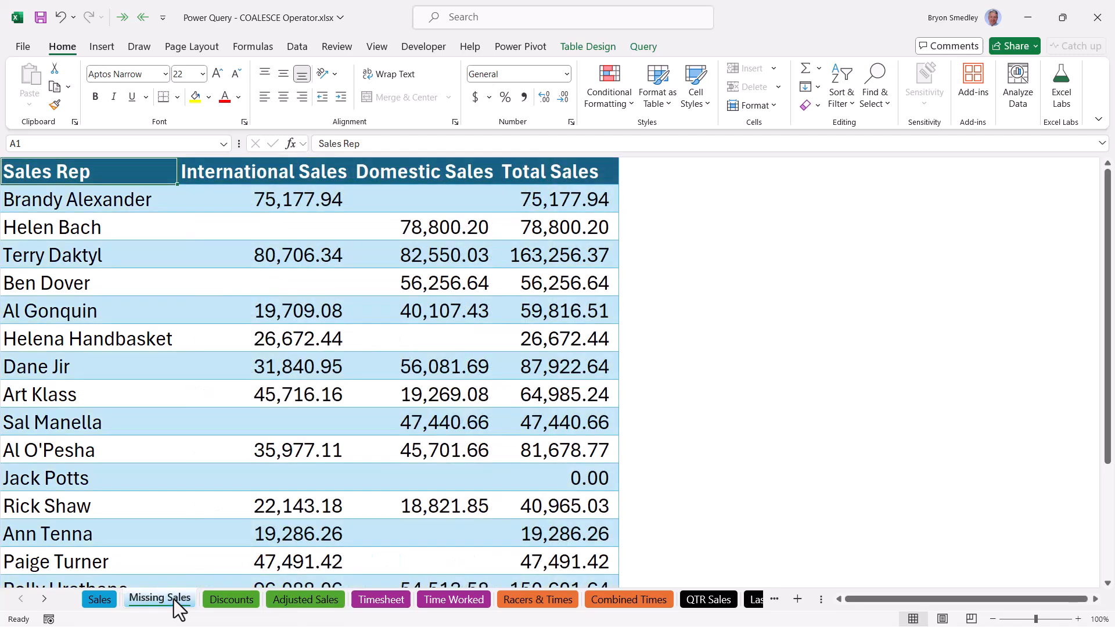